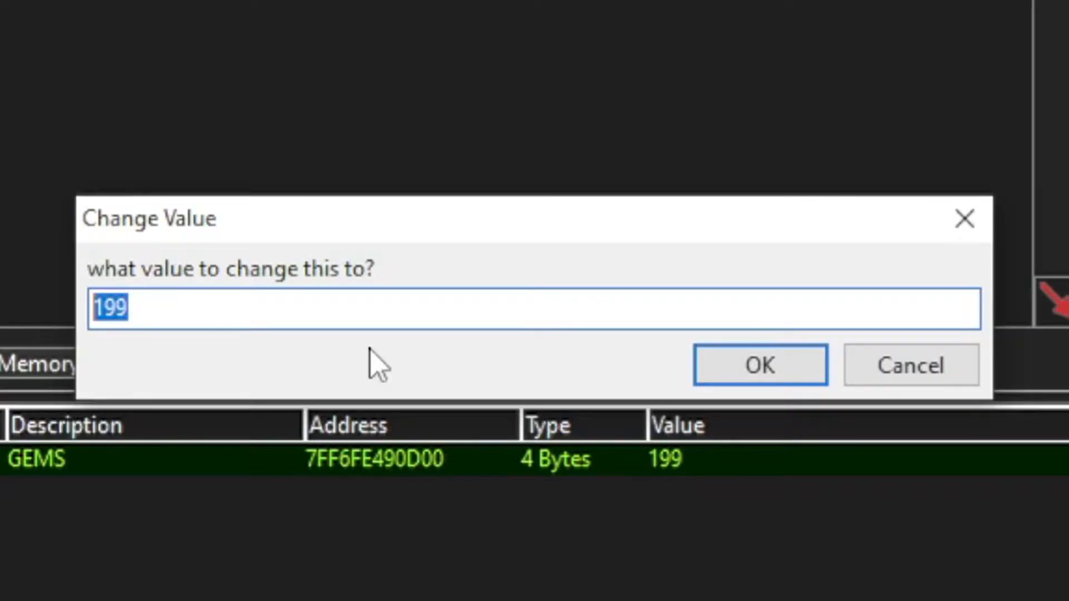
Comment 'Please notice me' under the YouTube video.
click(758, 364)
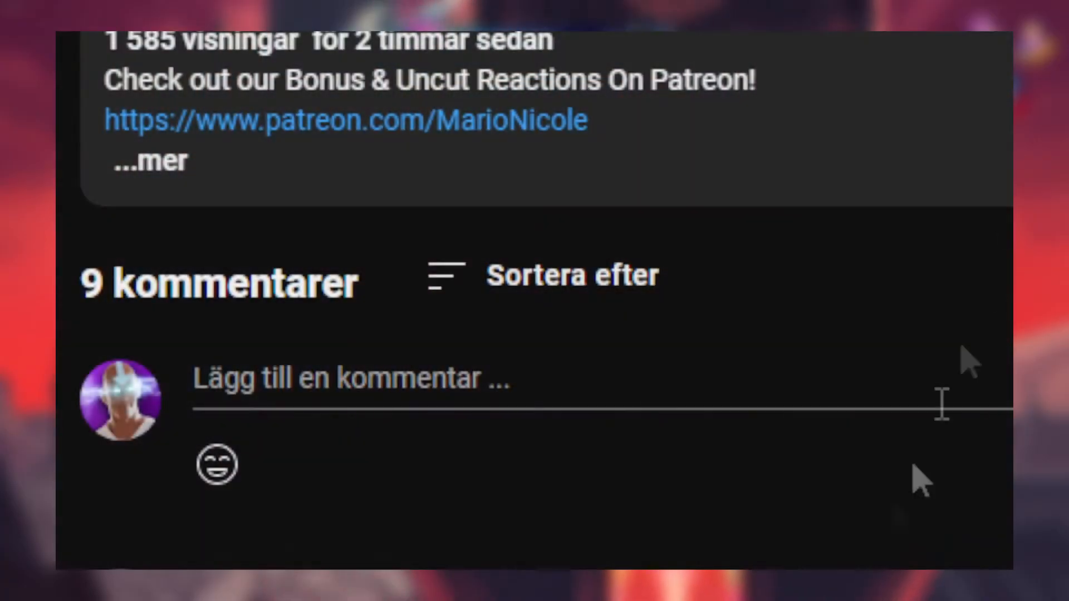
text(Please notice me)
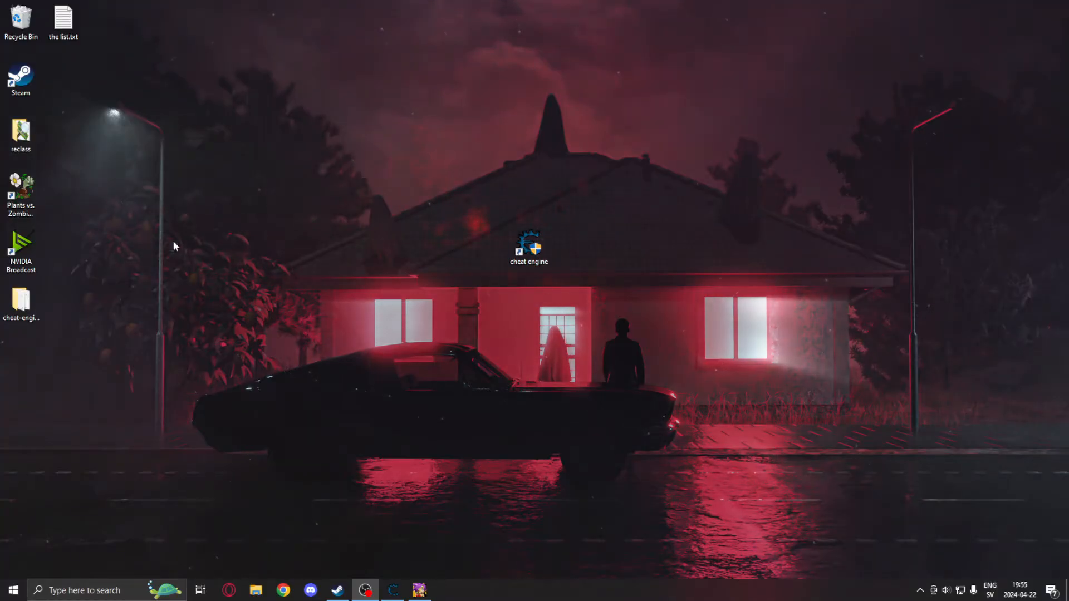
mouse_move(421, 499)
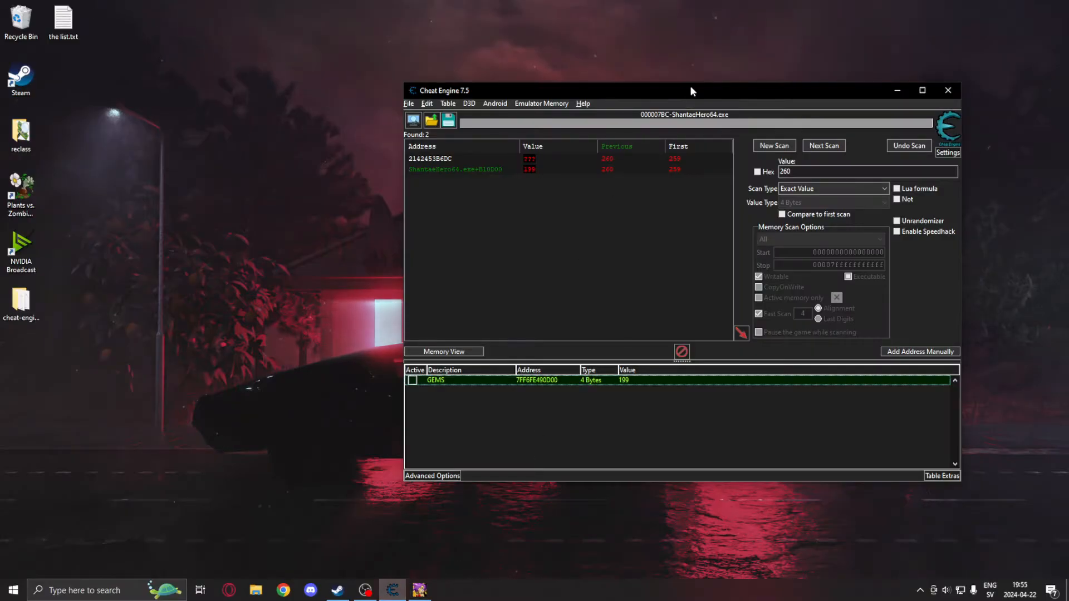
Move the Cheat Engine window over the game and change the GEMS value to 999.
drag(692, 89, 638, 85)
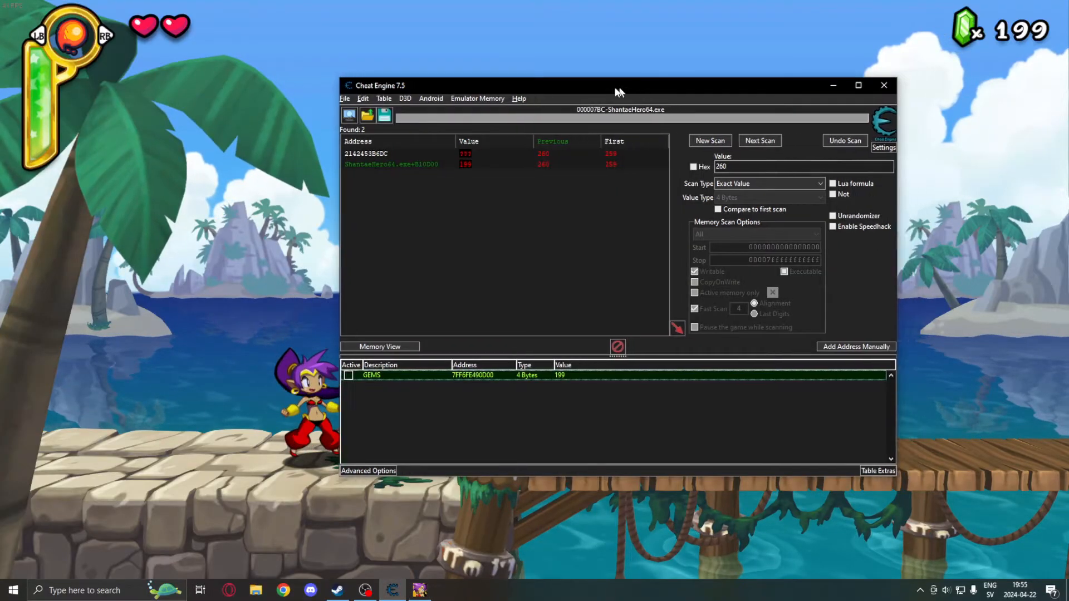
drag(619, 85, 567, 81)
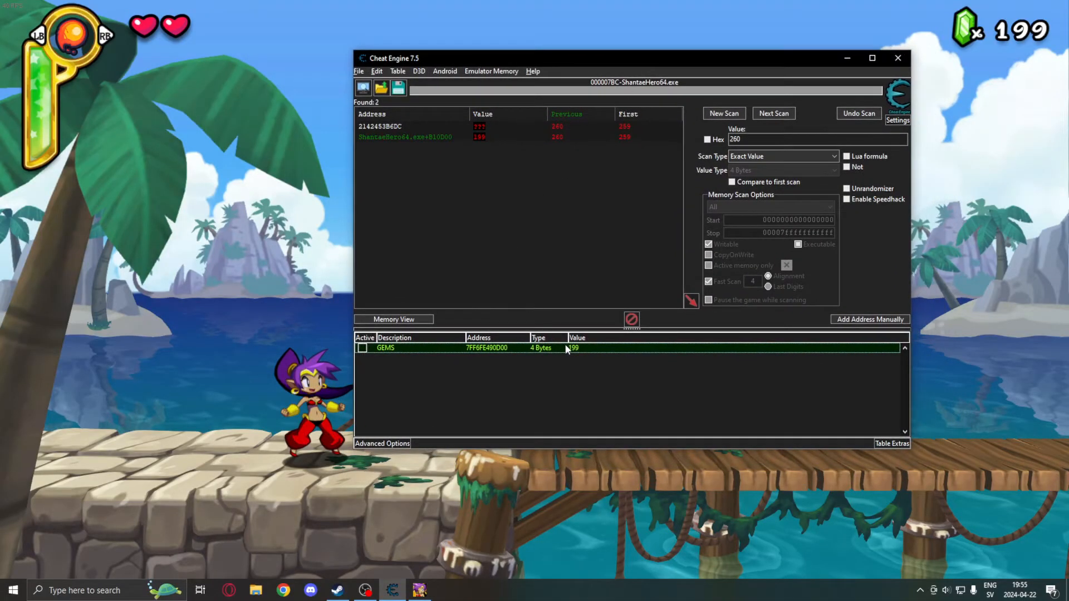
double_click(573, 347)
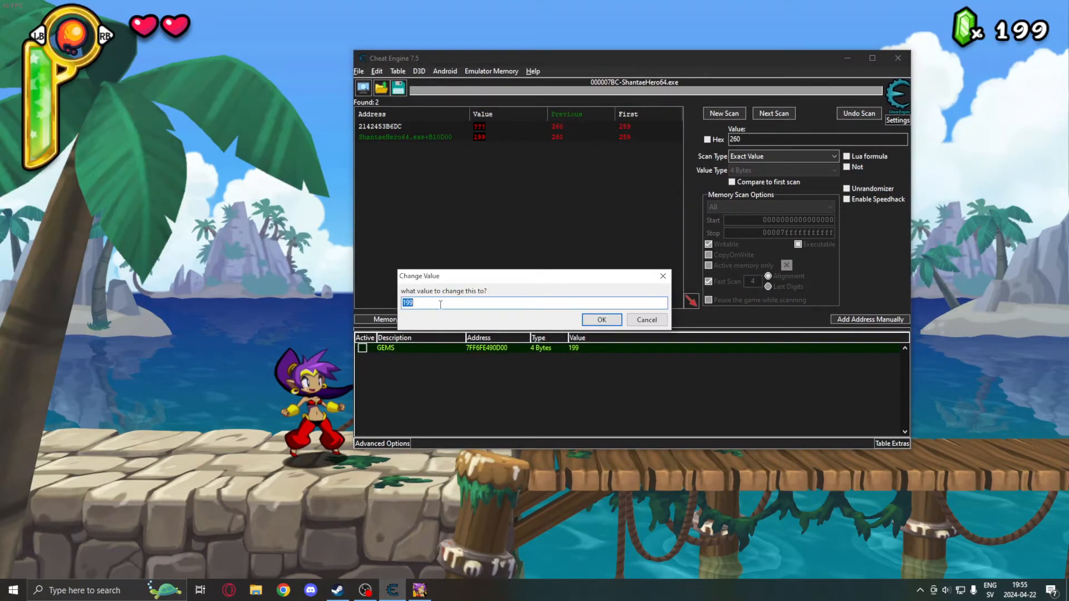
mouse_move(486, 319)
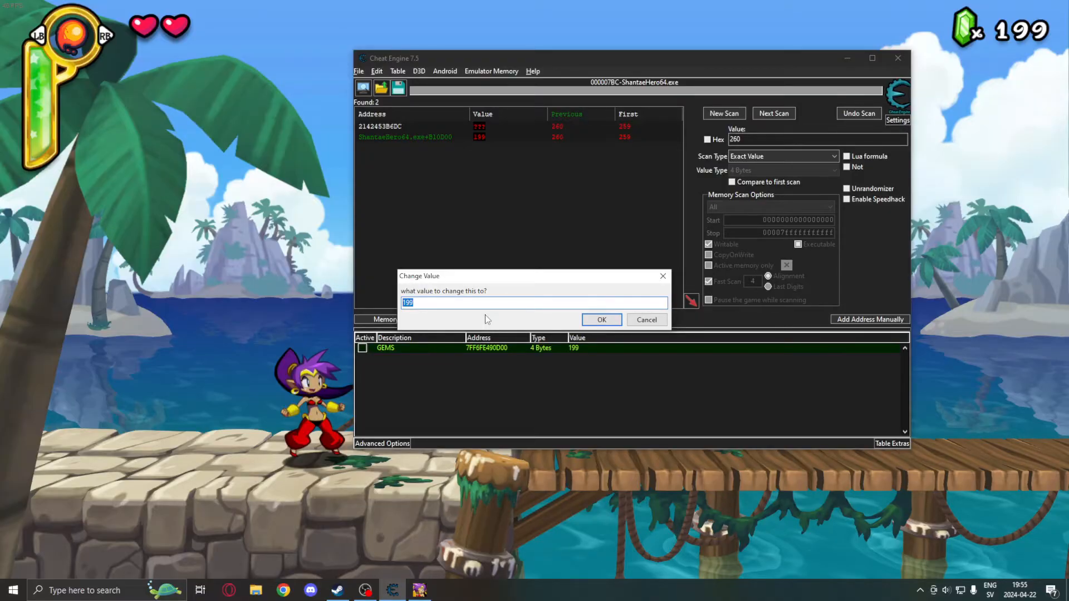
click(600, 319)
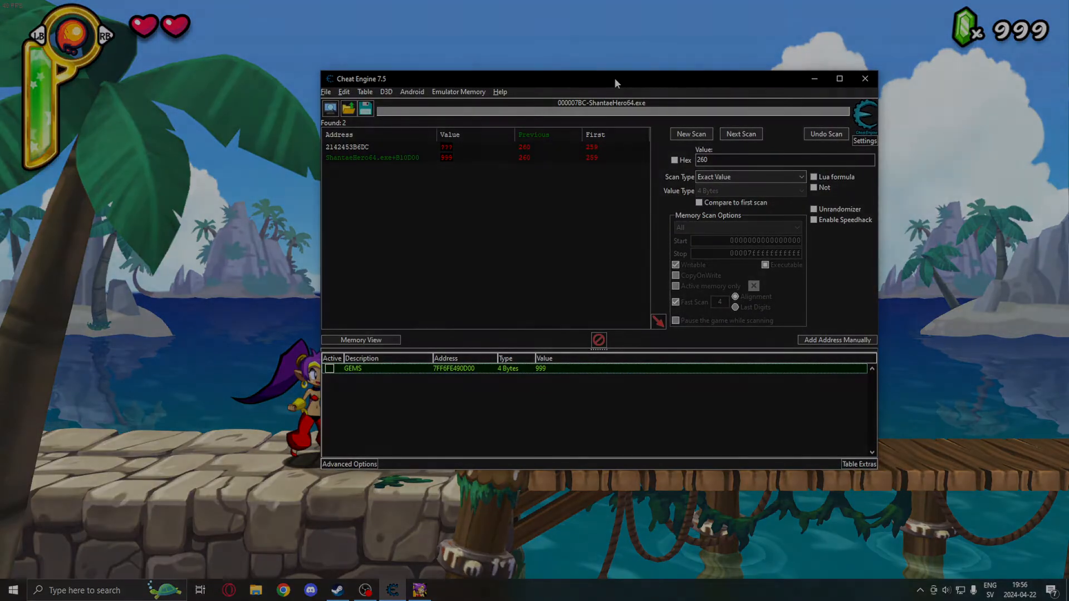
click(865, 78)
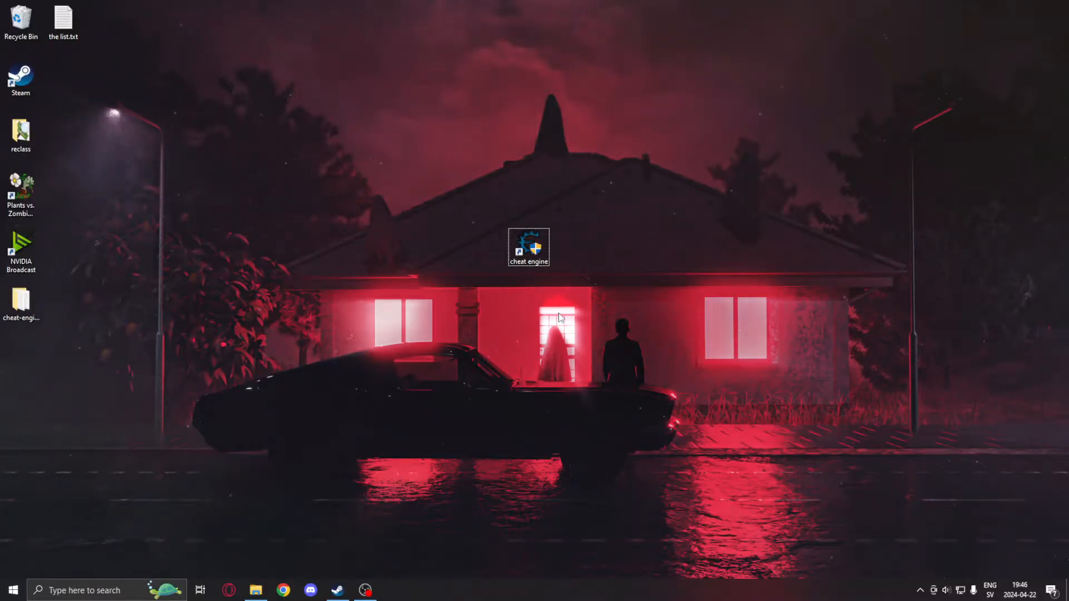
Start Cheat Engine from its desktop shortcut, retrying once.
double_click(528, 247)
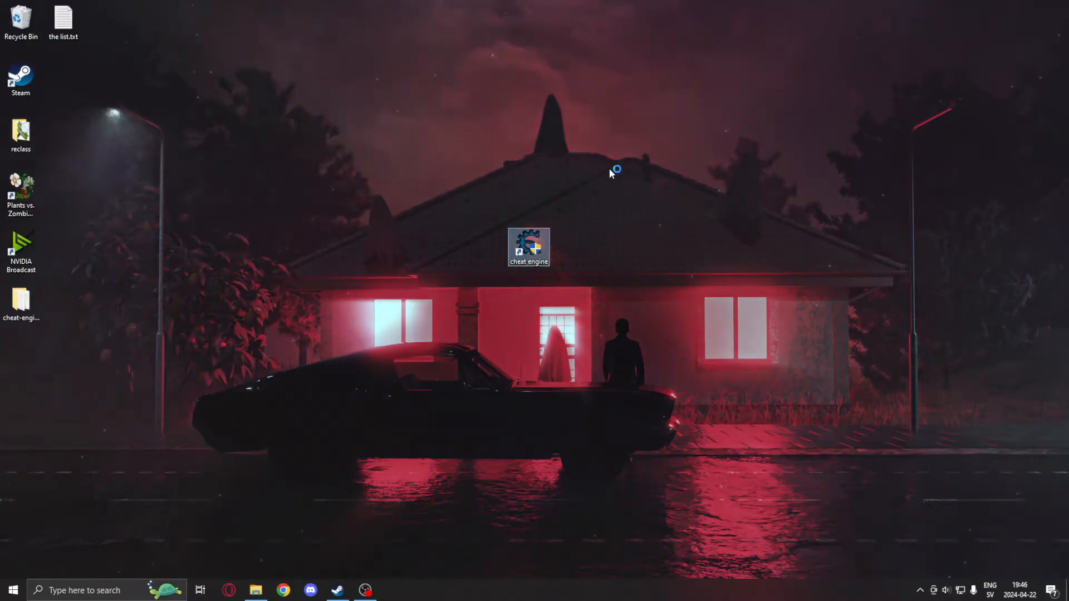
double_click(529, 246)
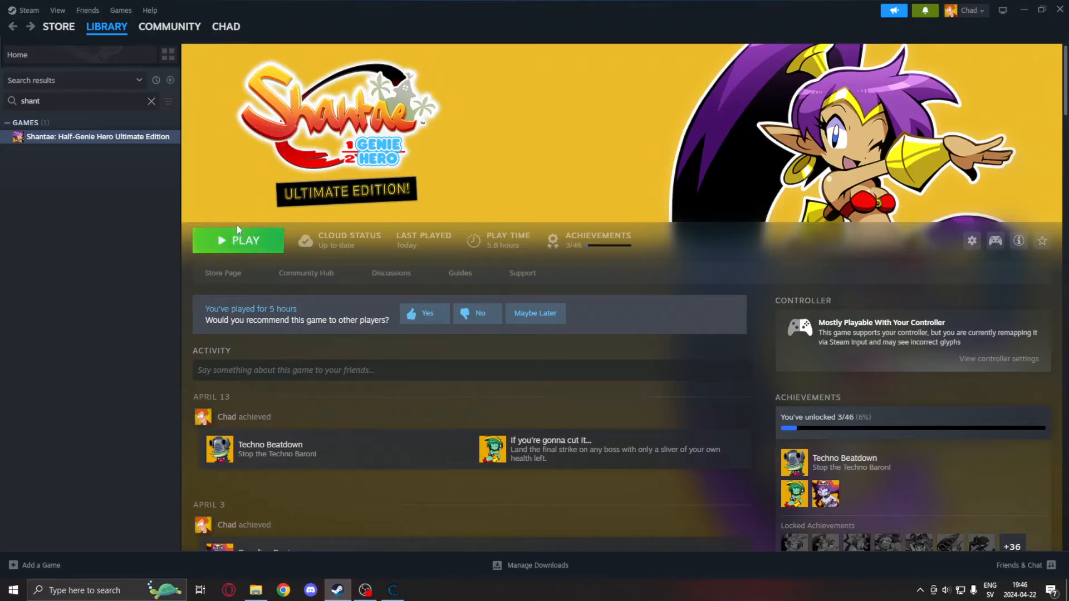
mouse_move(300, 170)
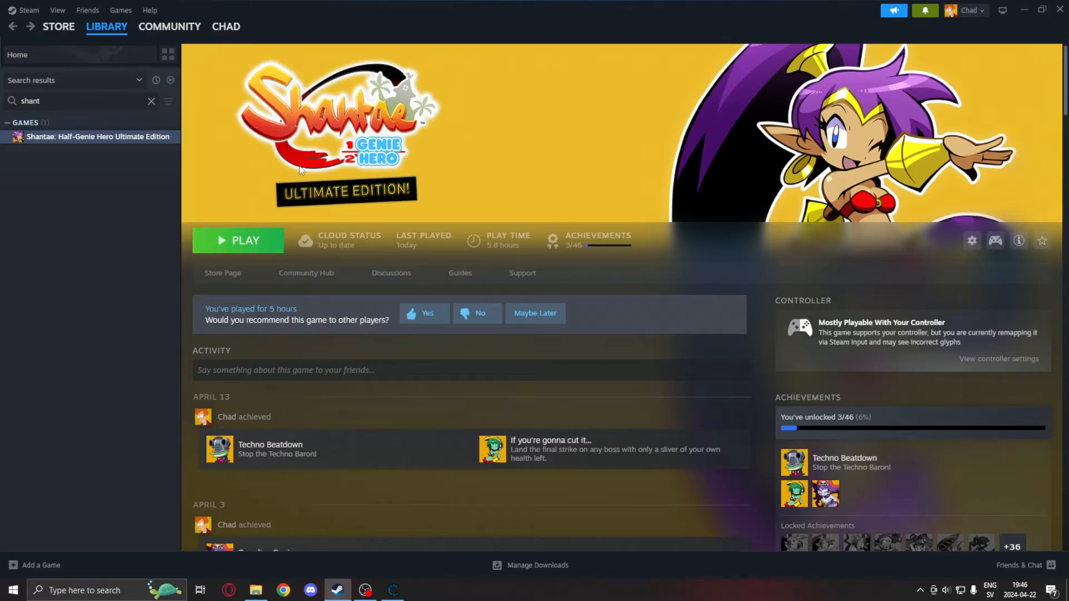
Launch Shantae: Half-Genie Hero from its Steam page using the default launch option.
click(237, 240)
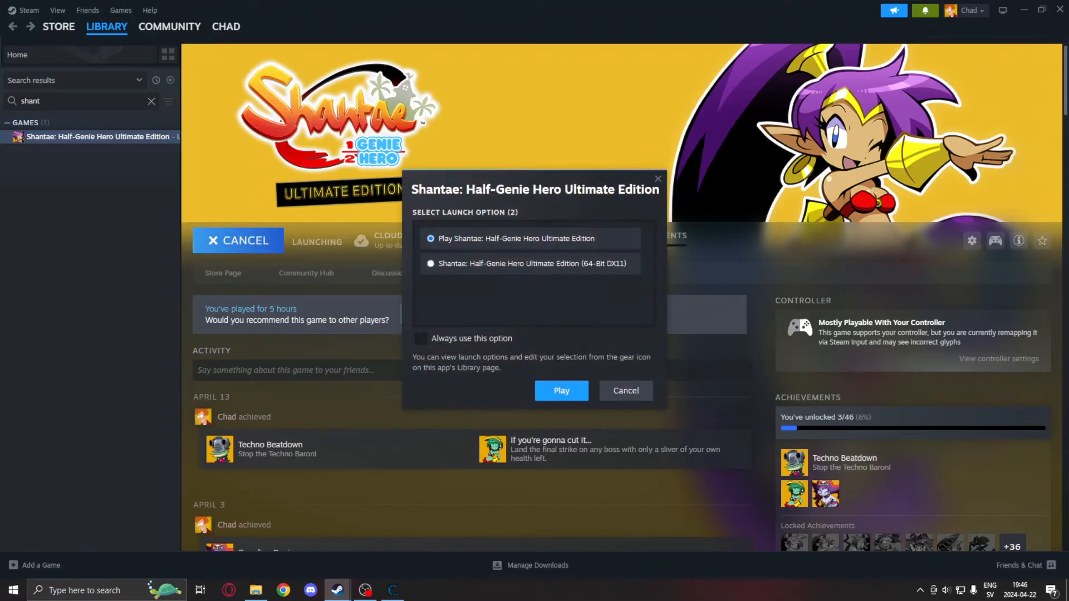
click(560, 391)
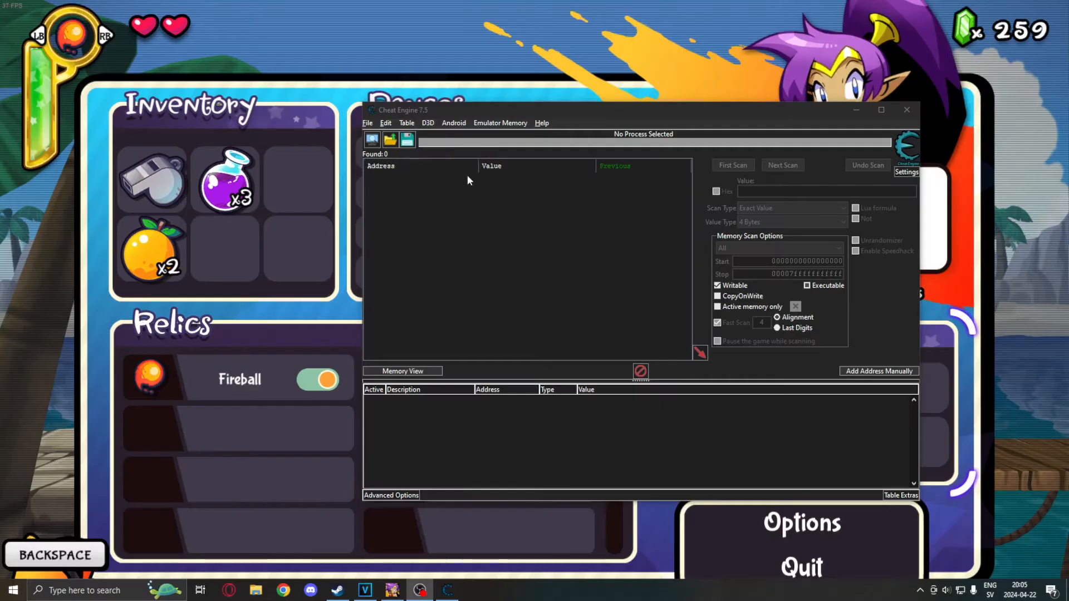
Attach Cheat Engine to the ShantaeHero64.exe game process.
click(373, 140)
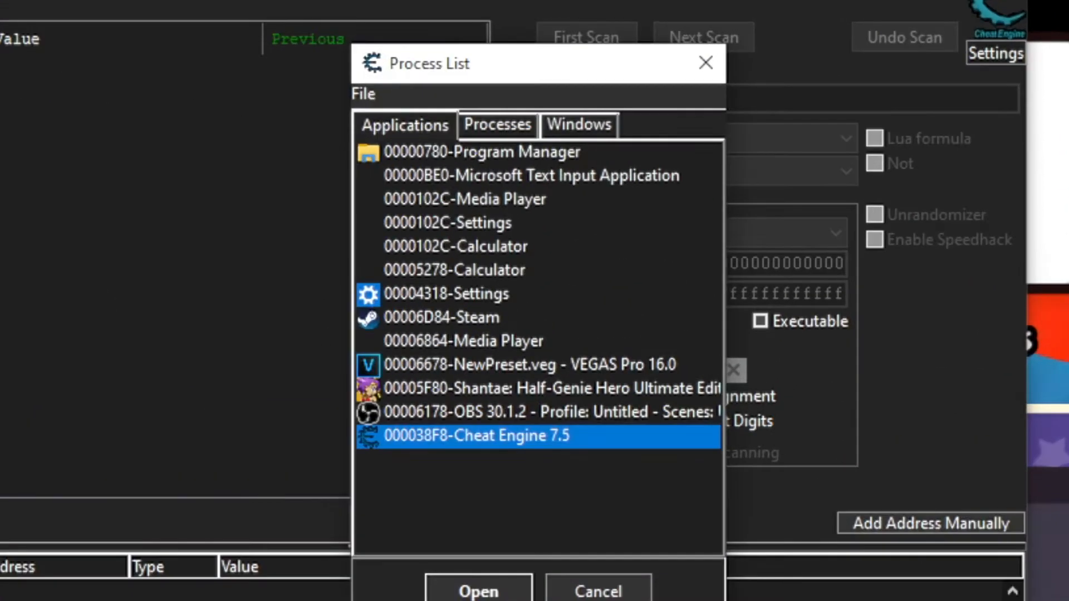
click(532, 388)
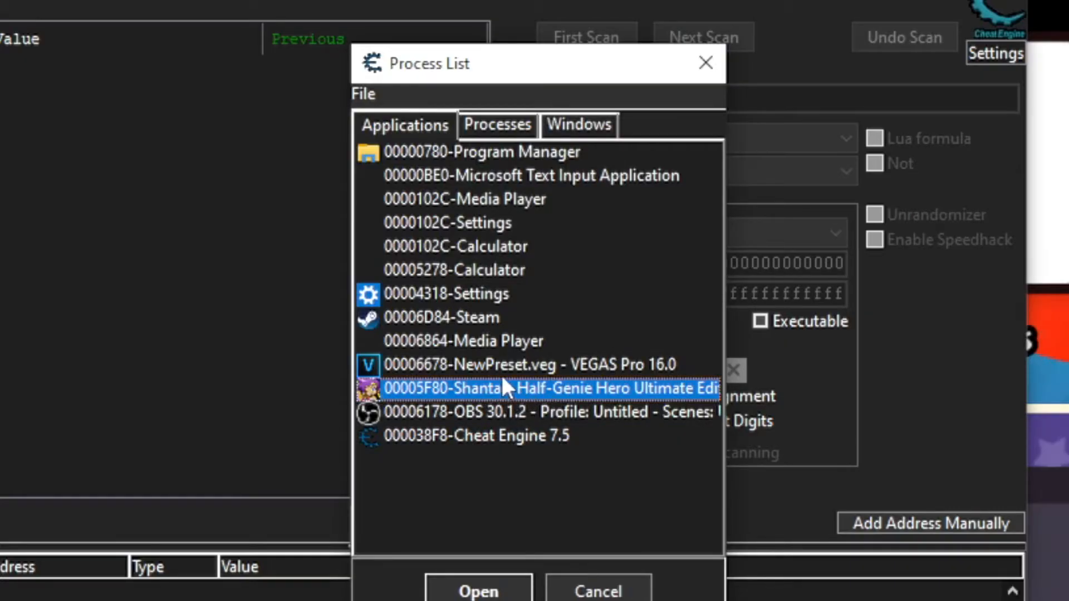
click(477, 590)
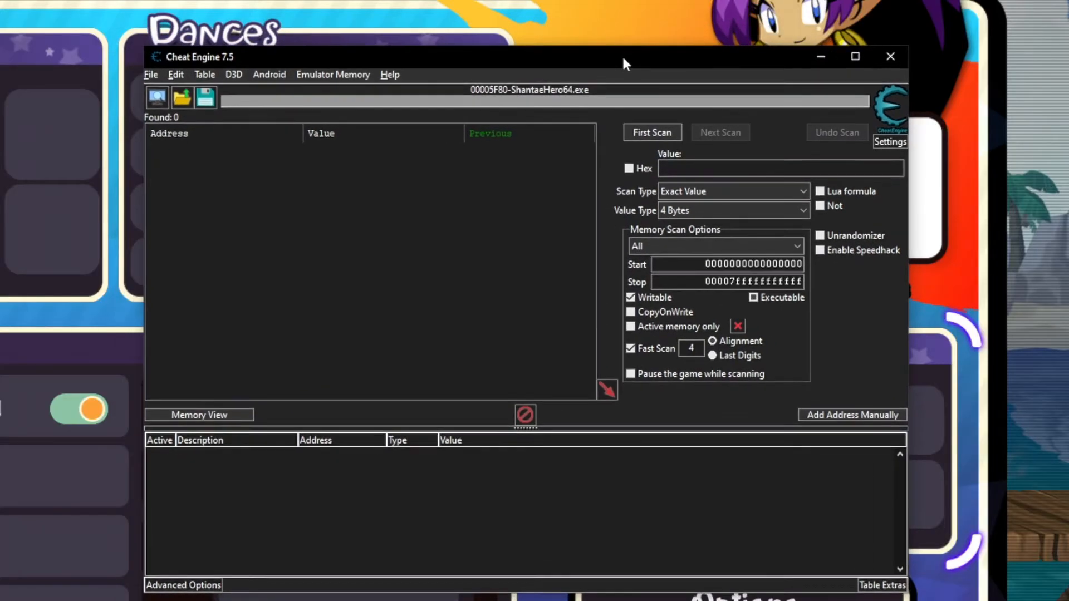
mouse_move(544, 94)
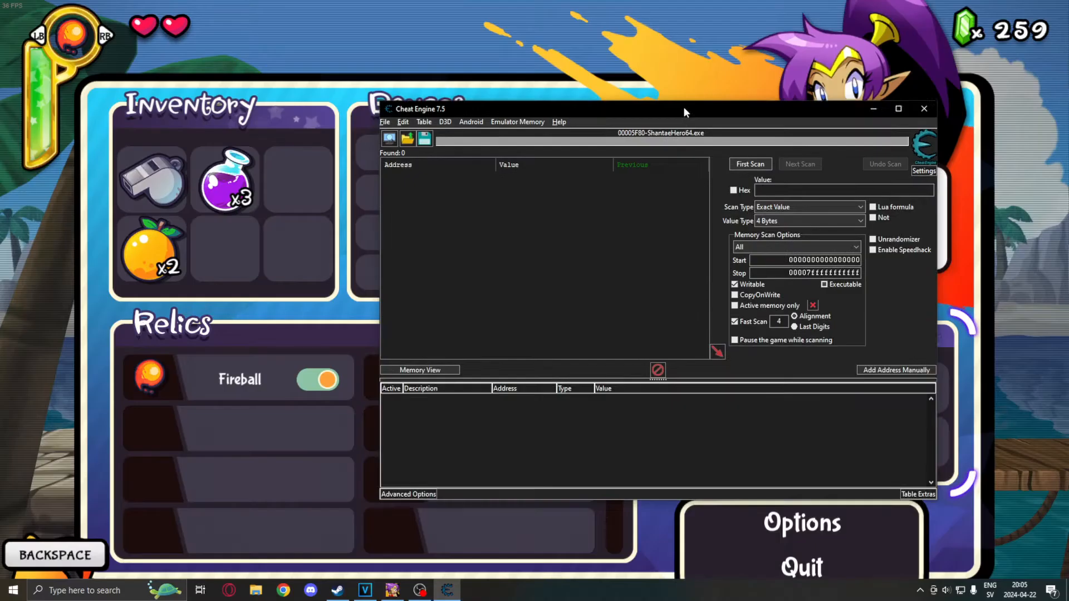
drag(685, 113, 662, 122)
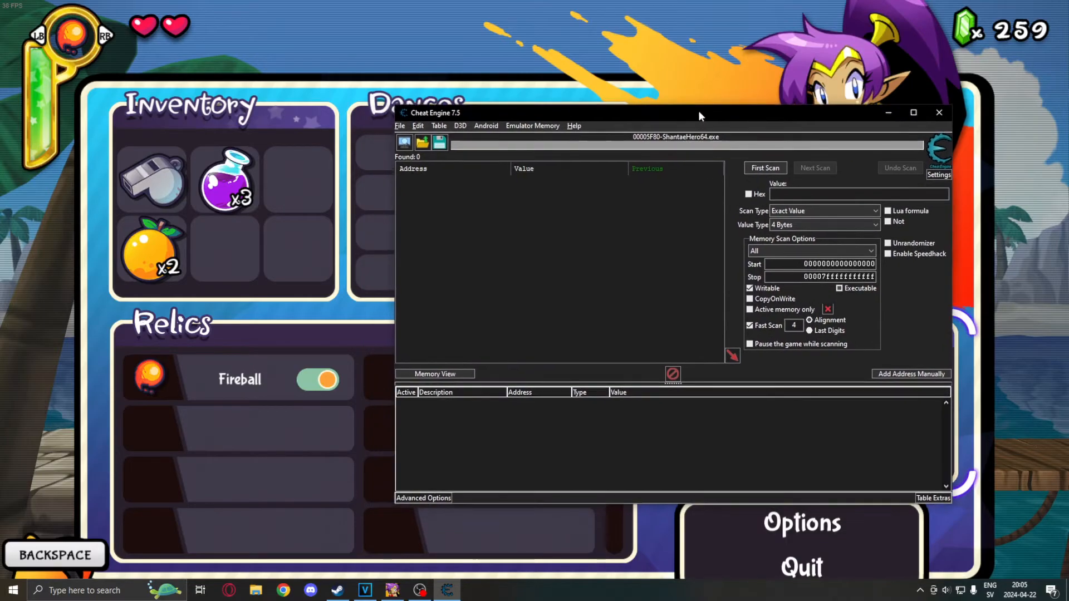
drag(698, 115, 645, 133)
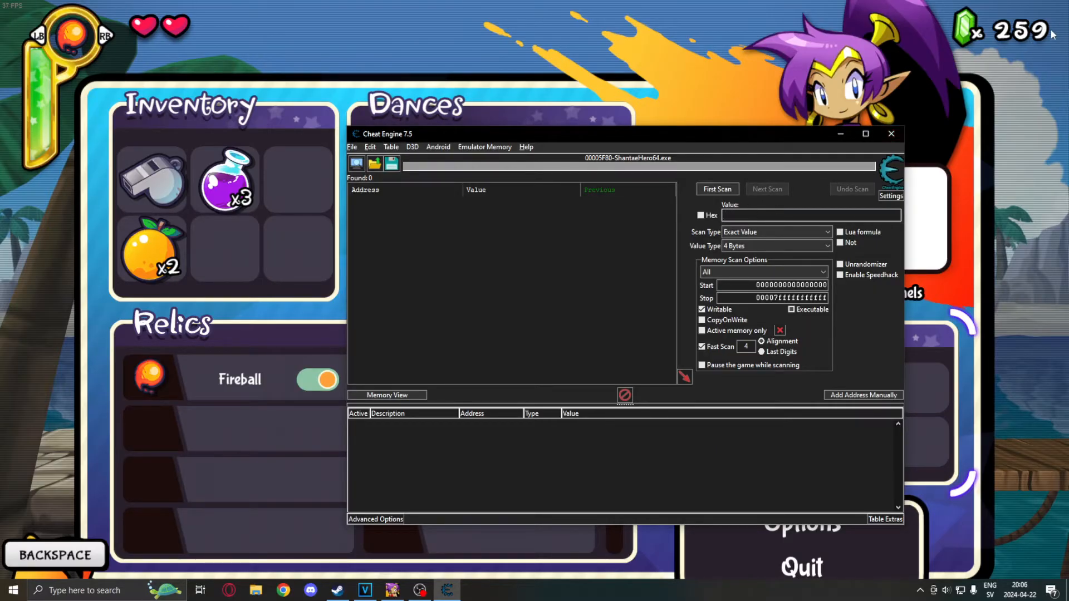
click(777, 215)
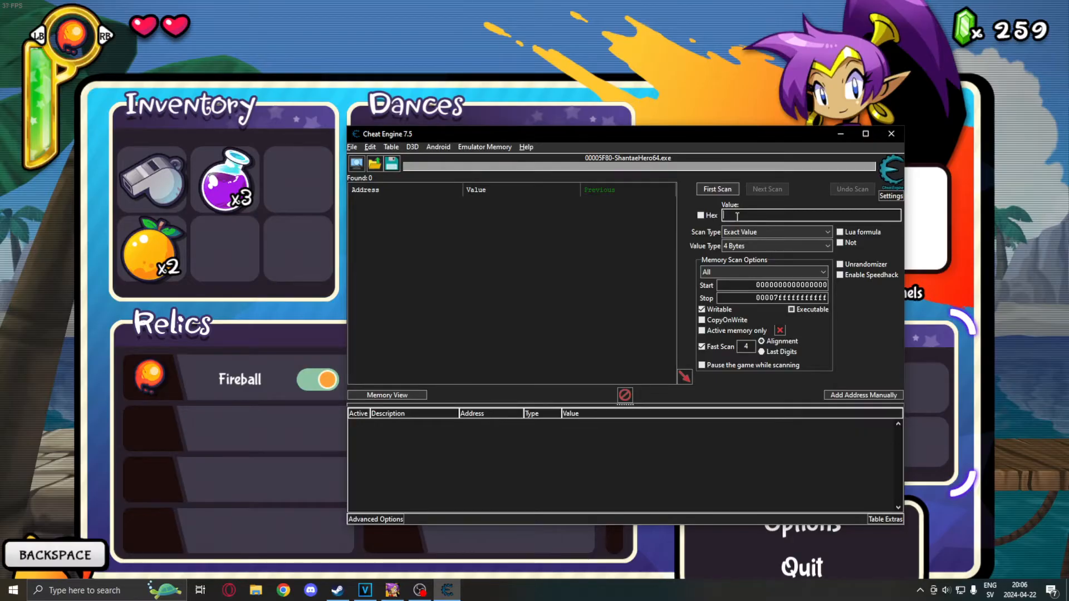
mouse_move(987, 56)
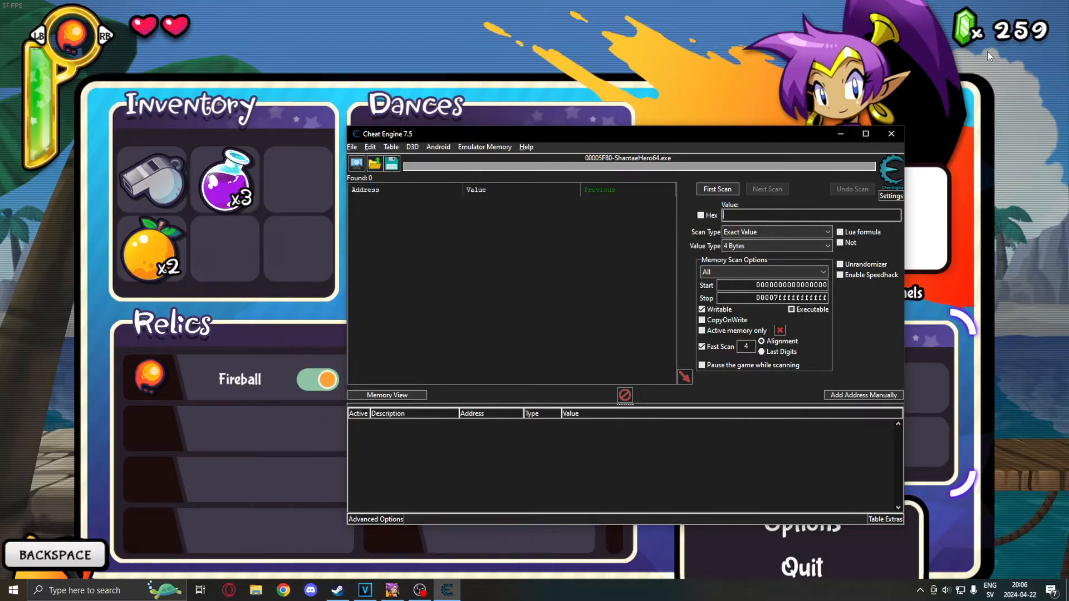
mouse_move(889, 127)
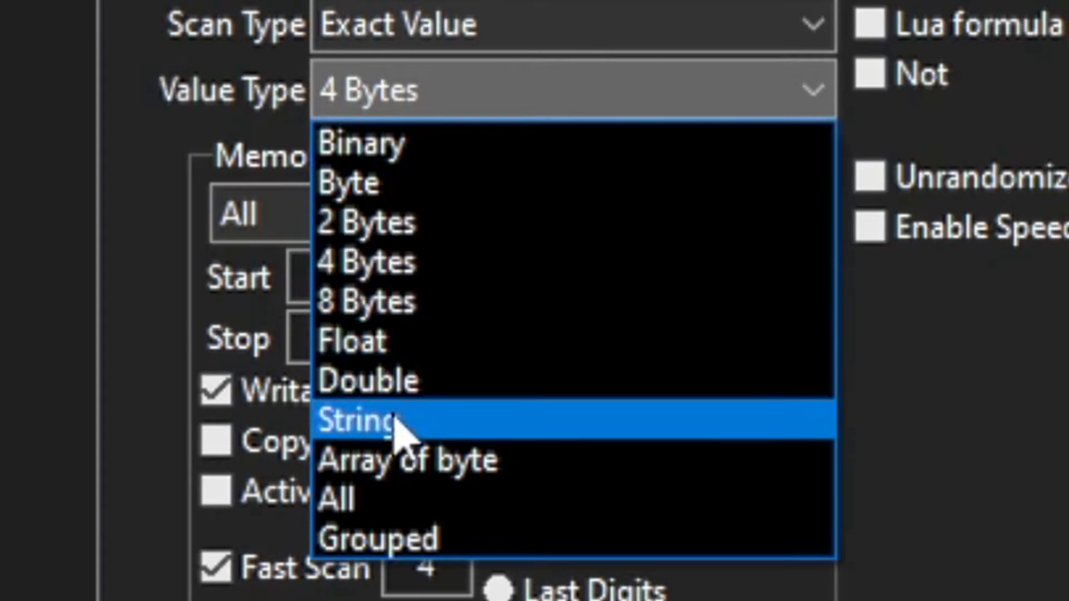
mouse_move(422, 340)
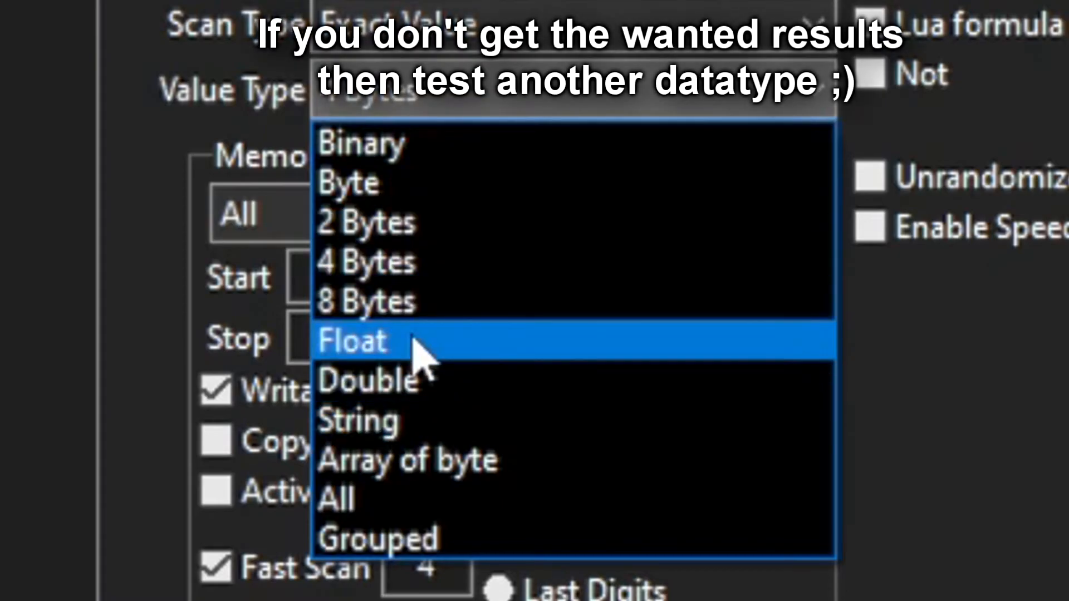
mouse_move(461, 344)
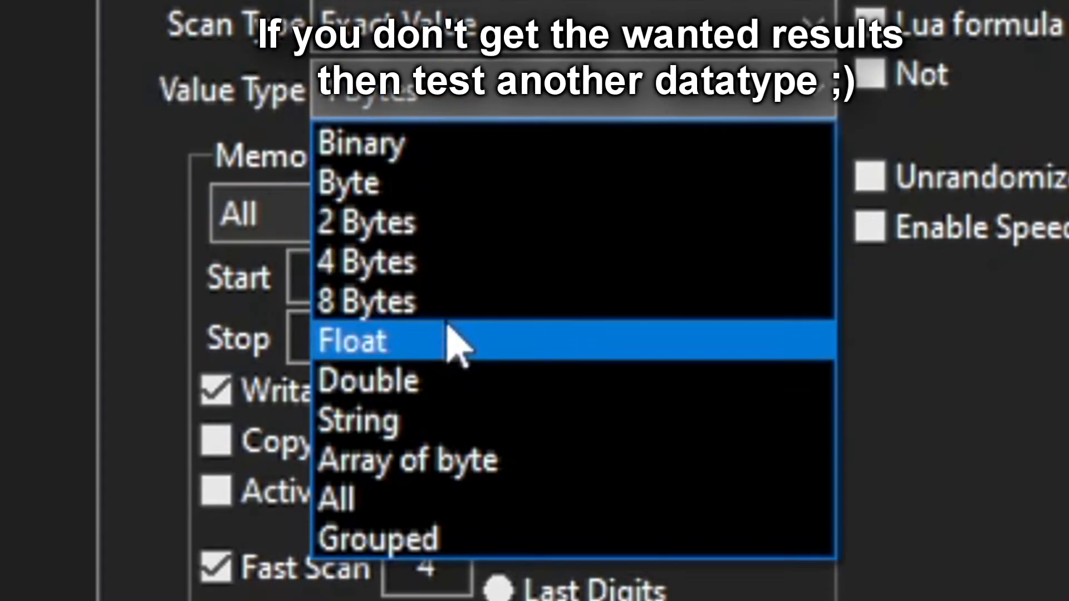
click(351, 340)
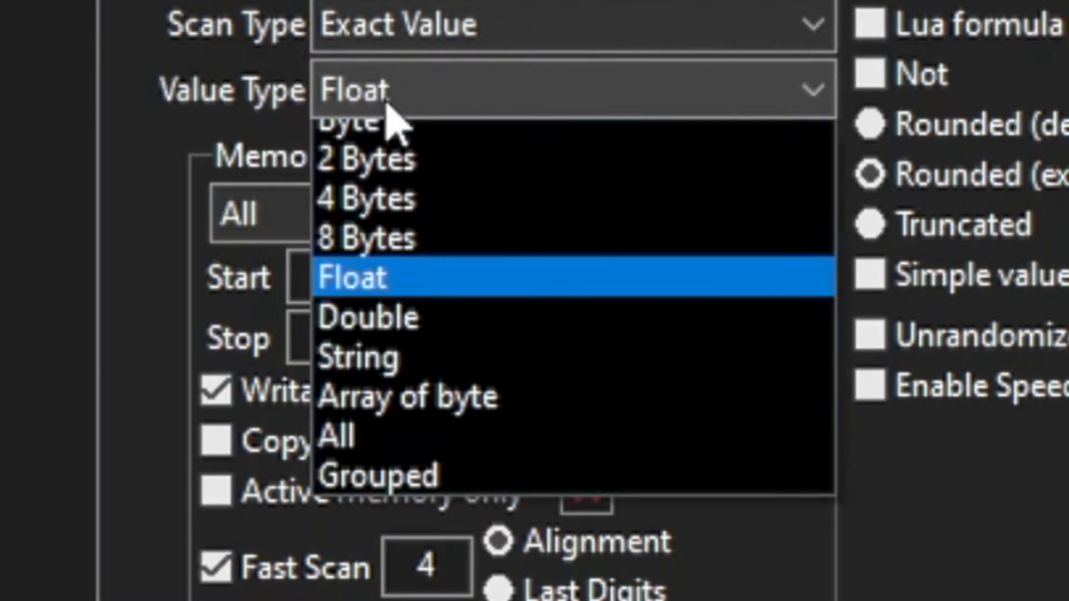
click(366, 198)
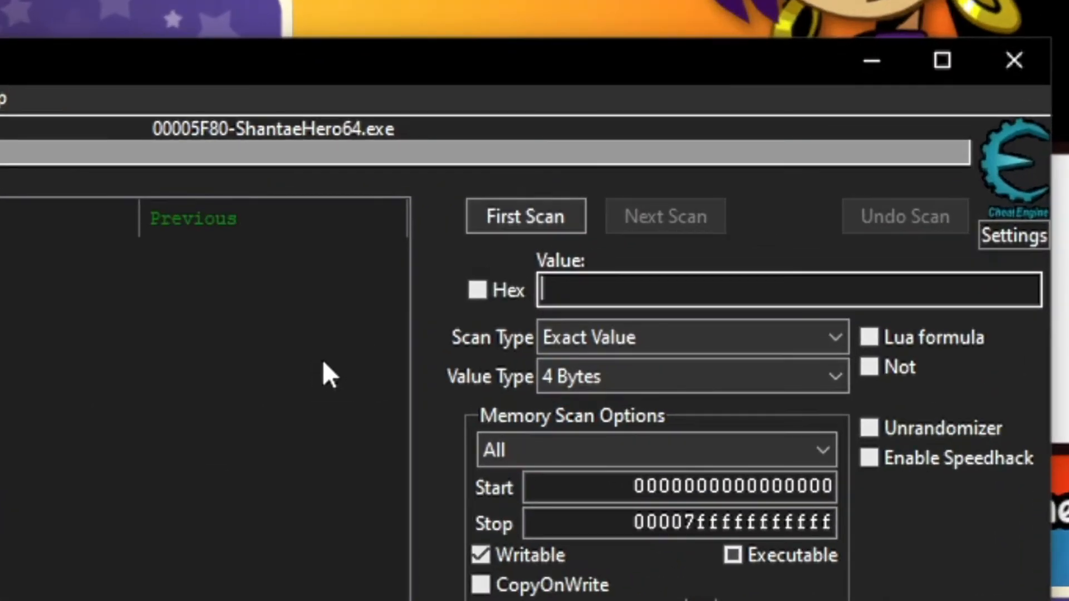
mouse_move(85, 457)
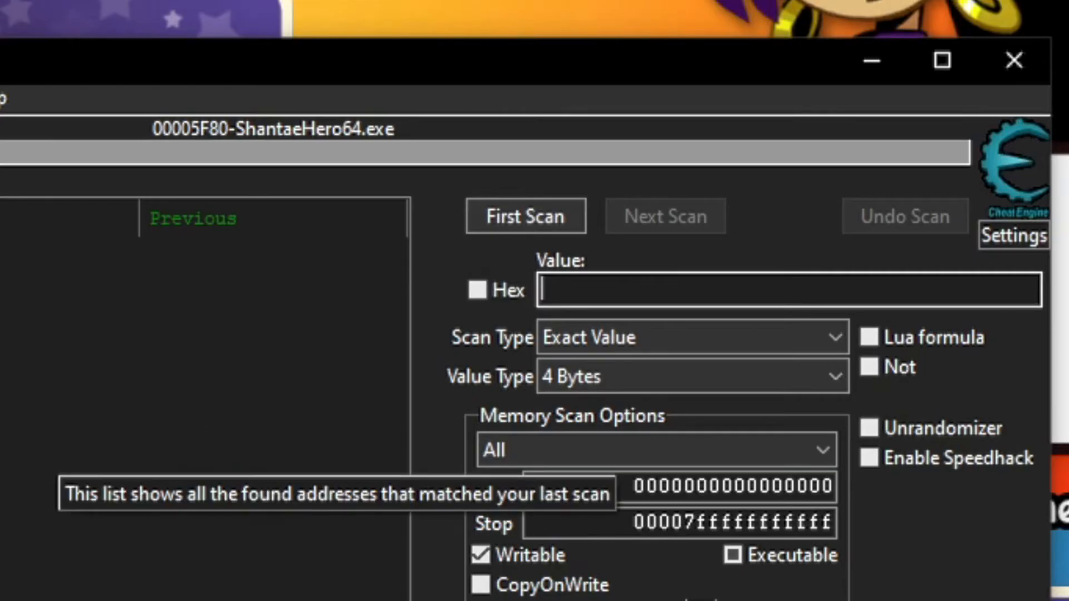
Run a first 4-byte exact-value scan for 259, finding 860 addresses.
text(259)
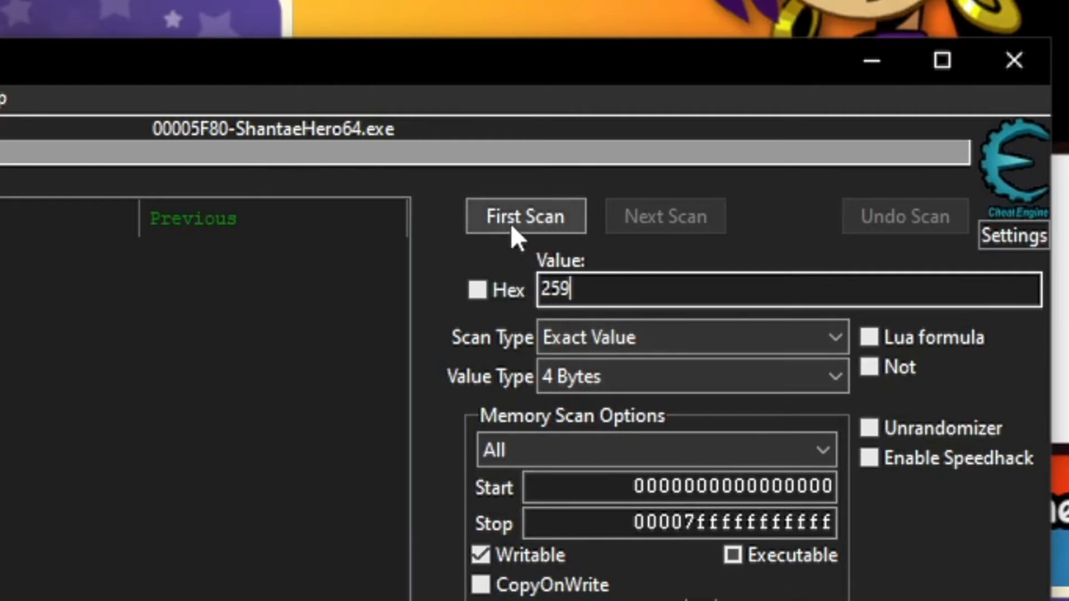
click(524, 216)
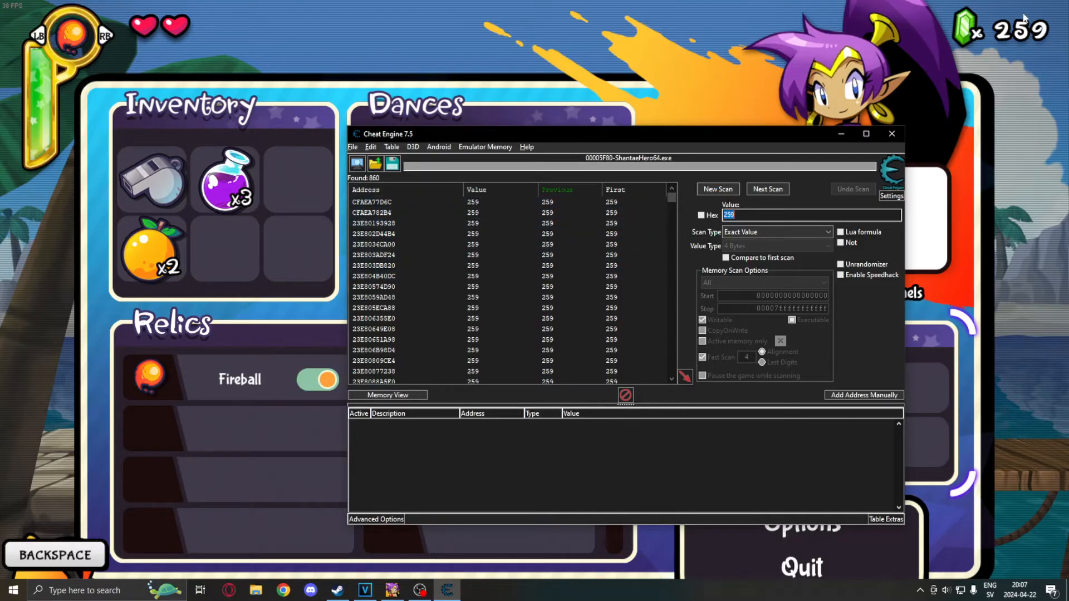
mouse_move(951, 56)
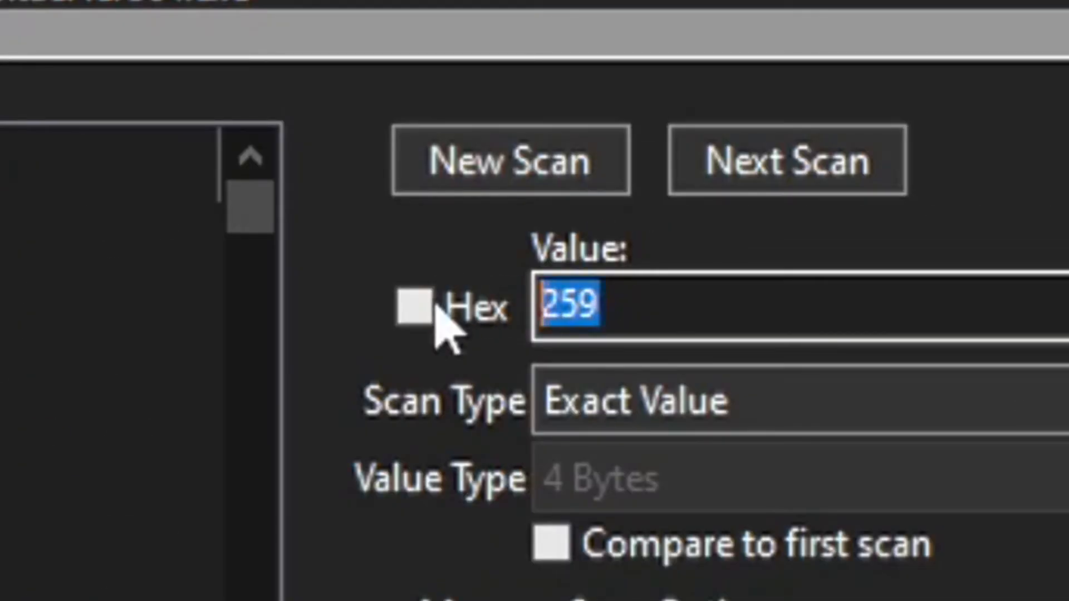
Run a next scan for 260, narrowing the results to two addresses.
text(260)
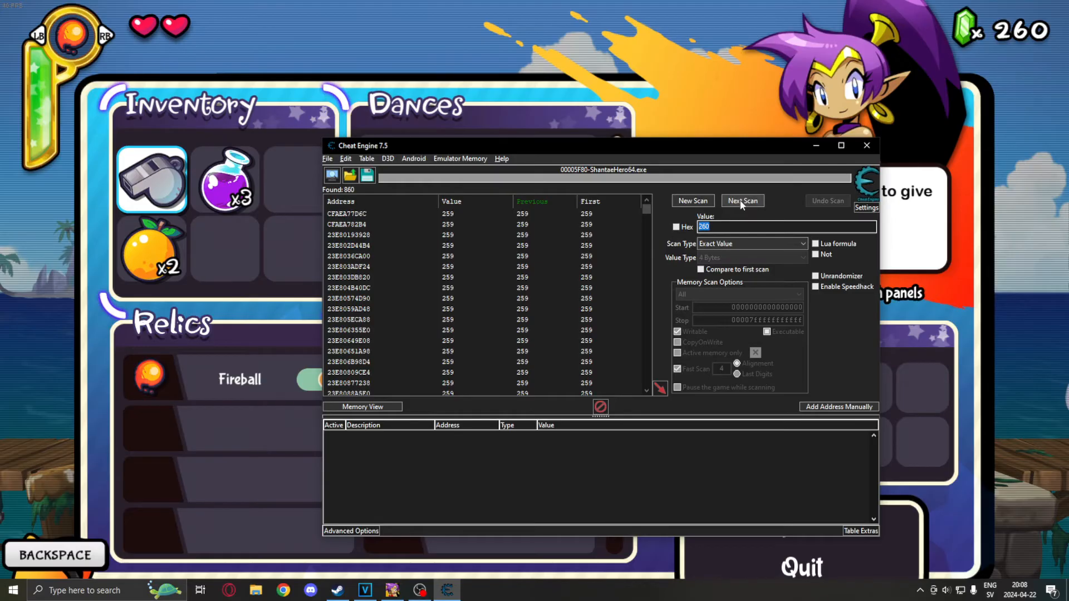
click(742, 200)
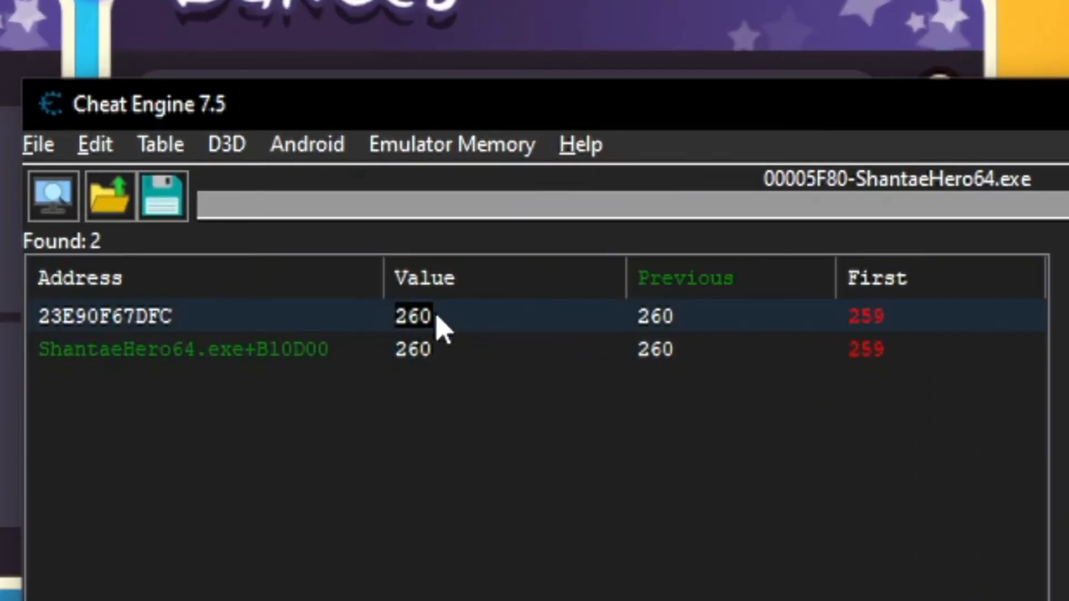
mouse_move(450, 328)
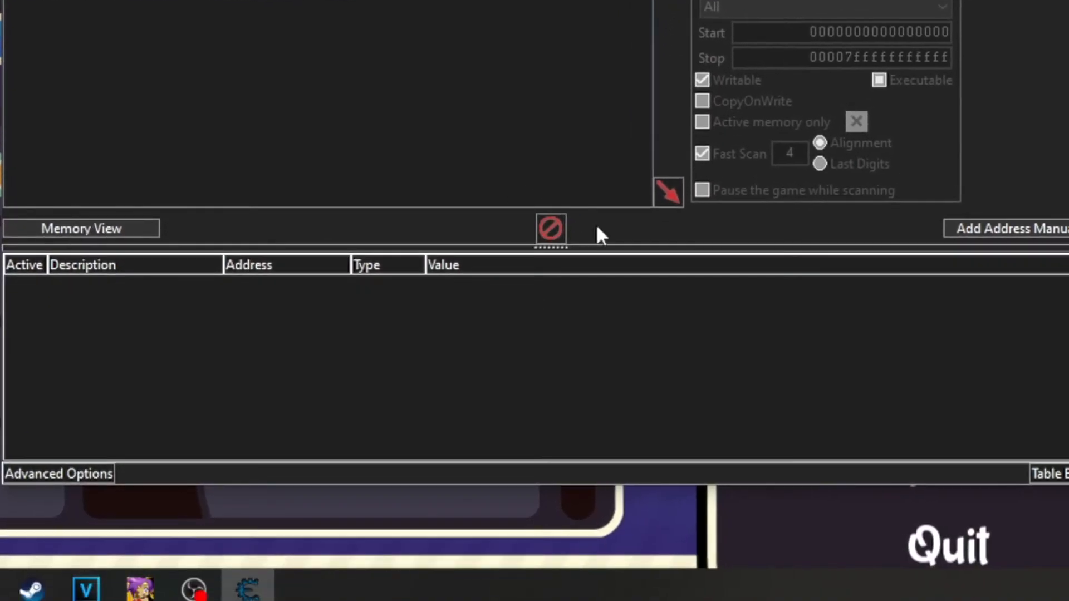
mouse_move(670, 198)
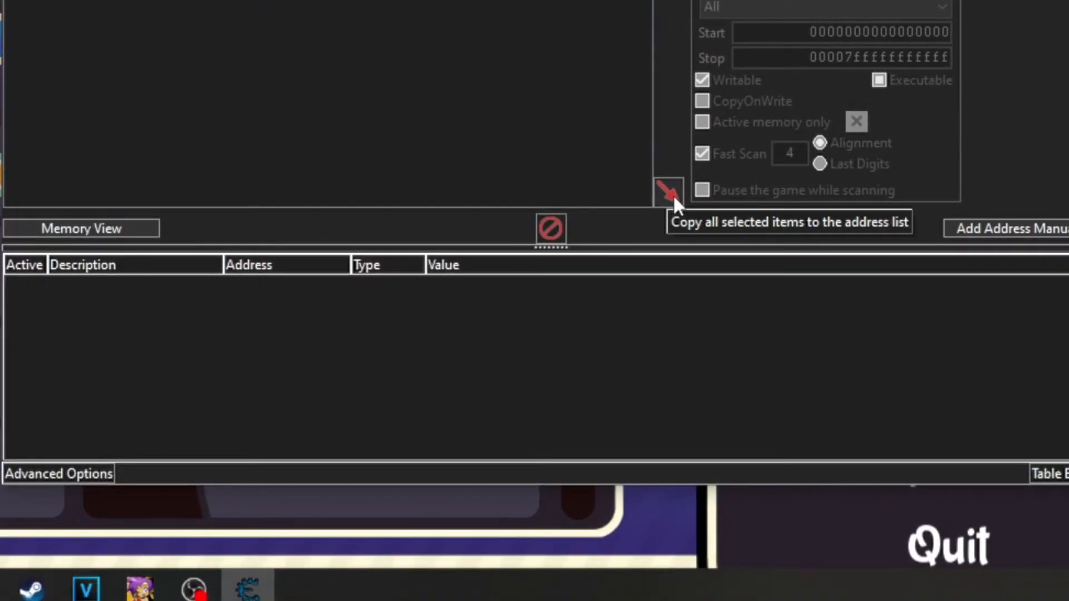
Copy both 260-valued addresses into the address list as 4-byte entries.
click(668, 191)
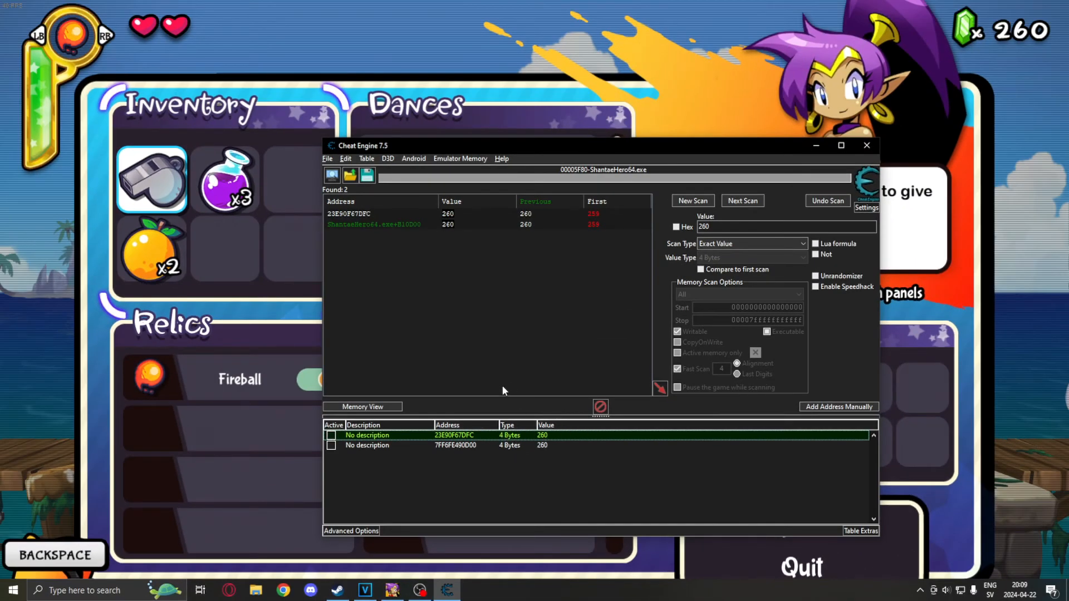
mouse_move(664, 171)
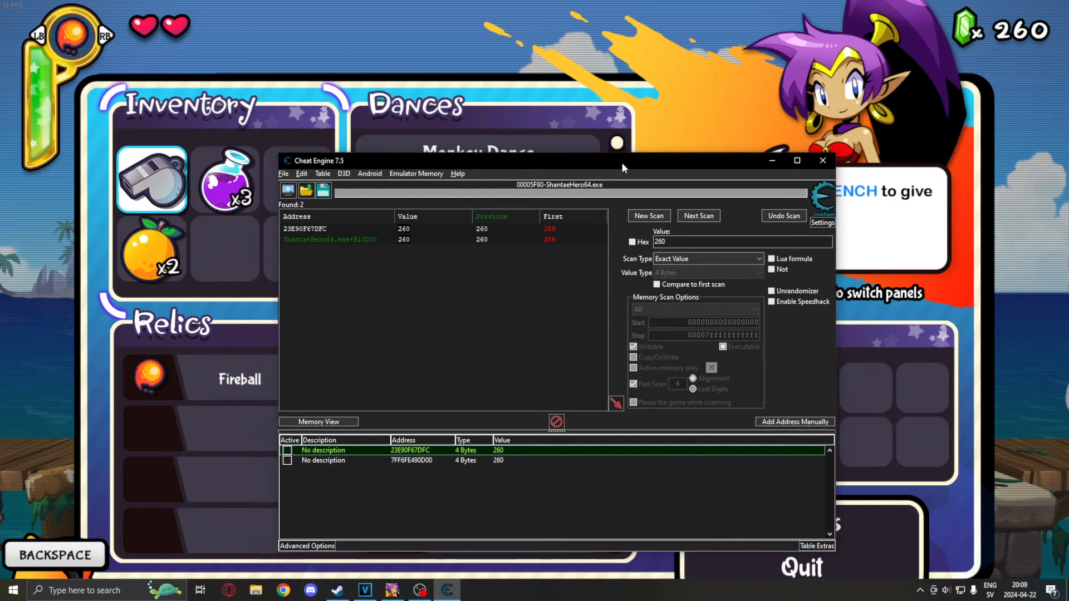
double_click(497, 450)
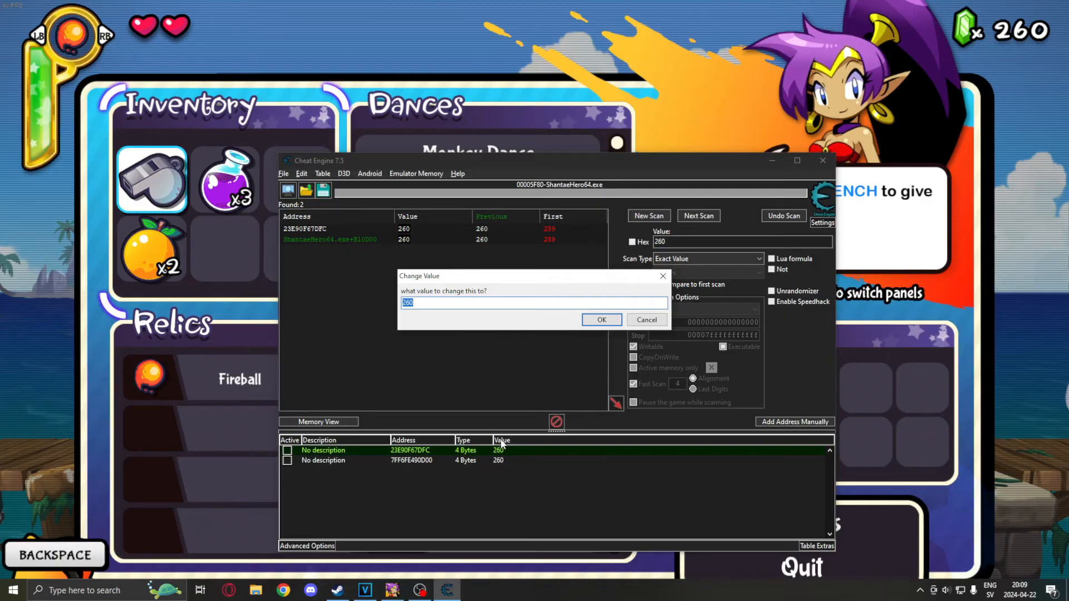
click(600, 319)
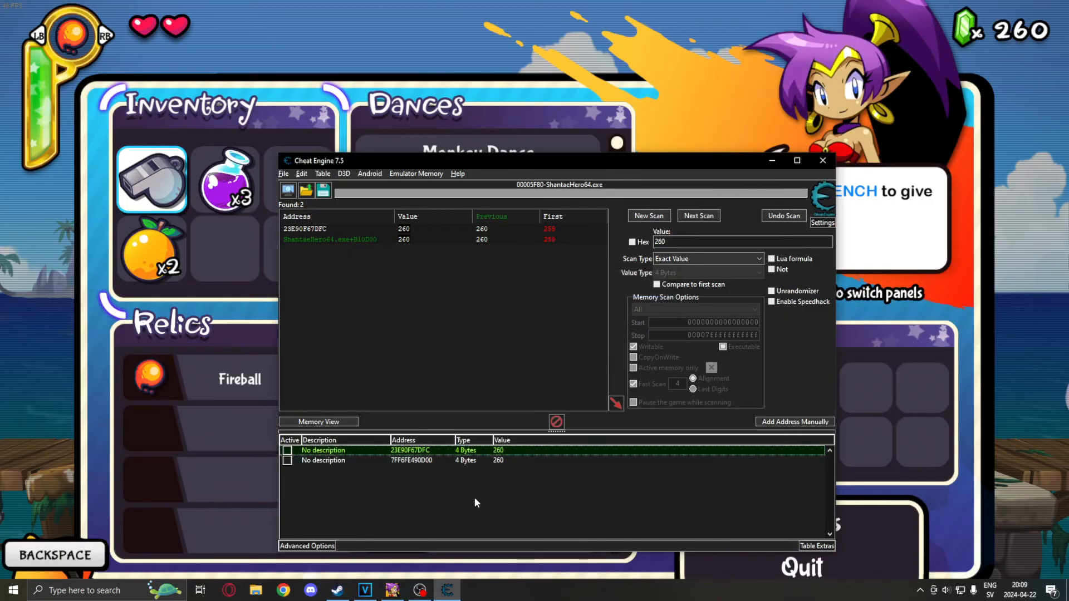
mouse_move(523, 439)
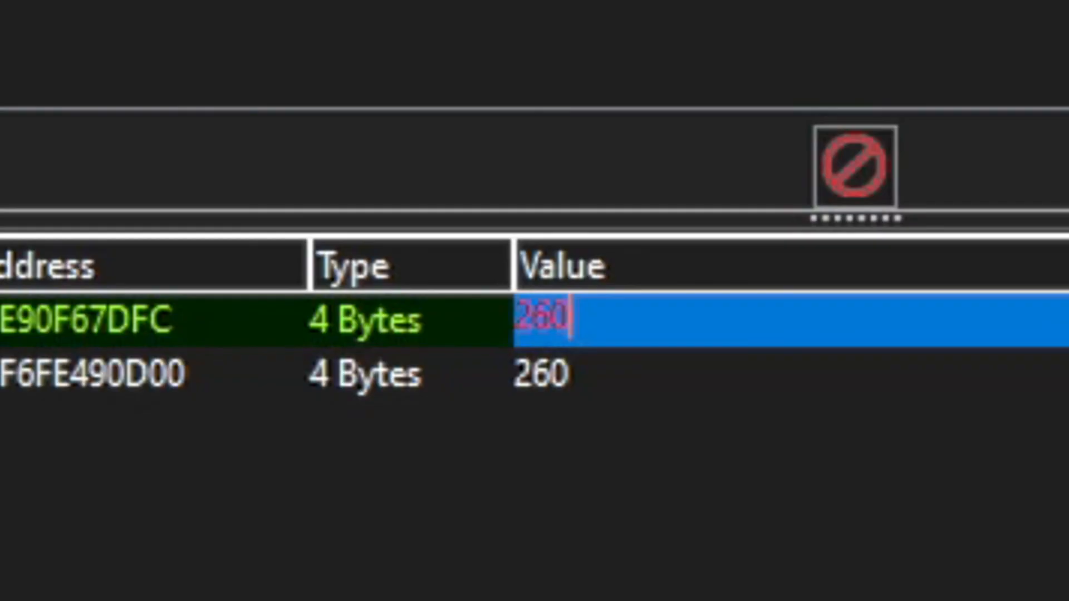
text(300)
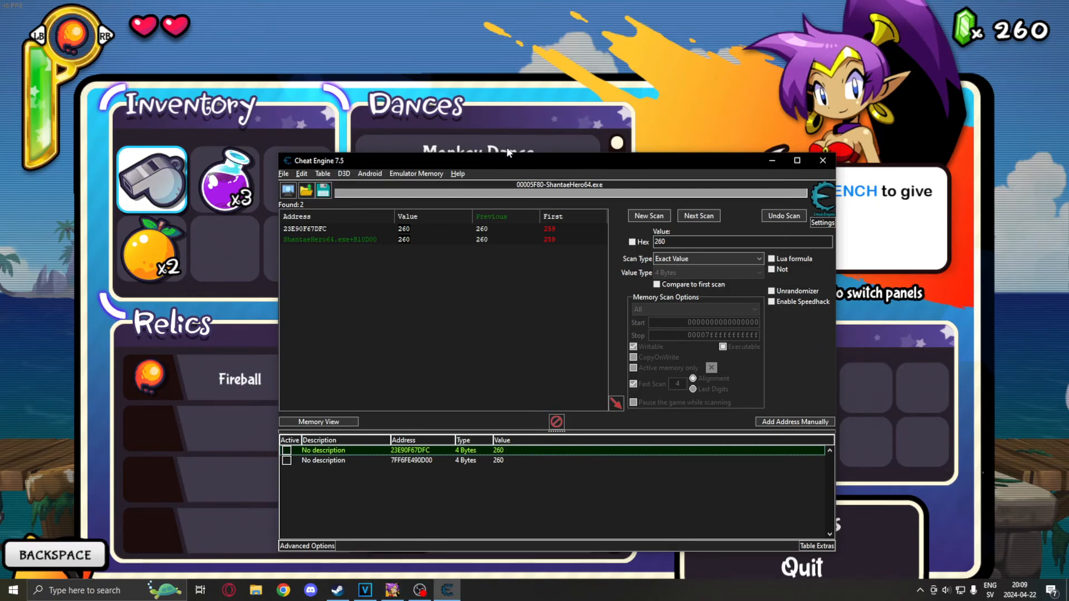
mouse_move(569, 171)
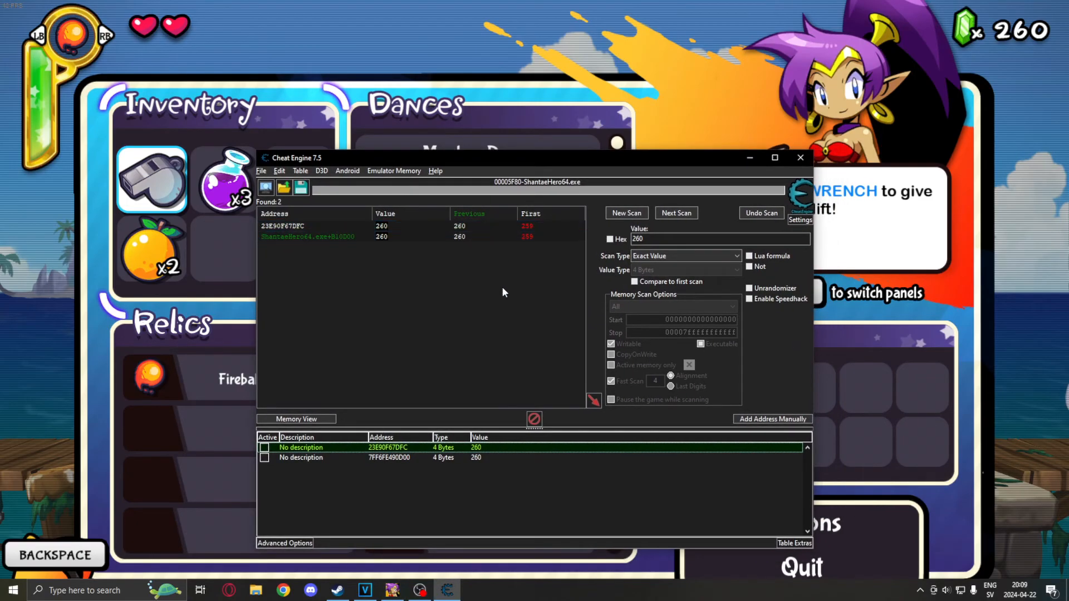
mouse_move(539, 217)
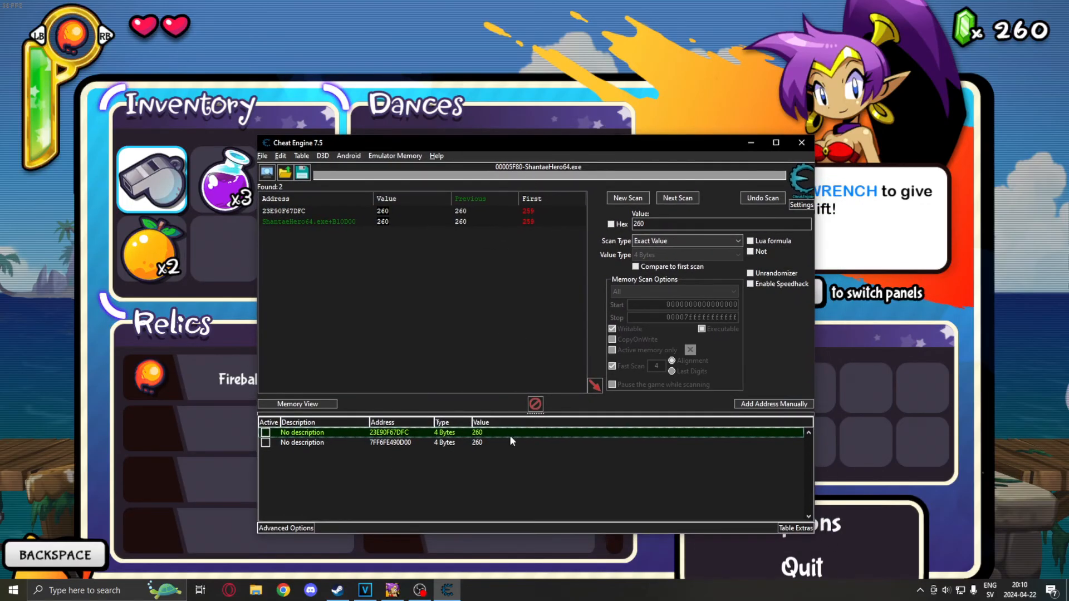
Change the second address's value to 400, then to 999.
click(388, 443)
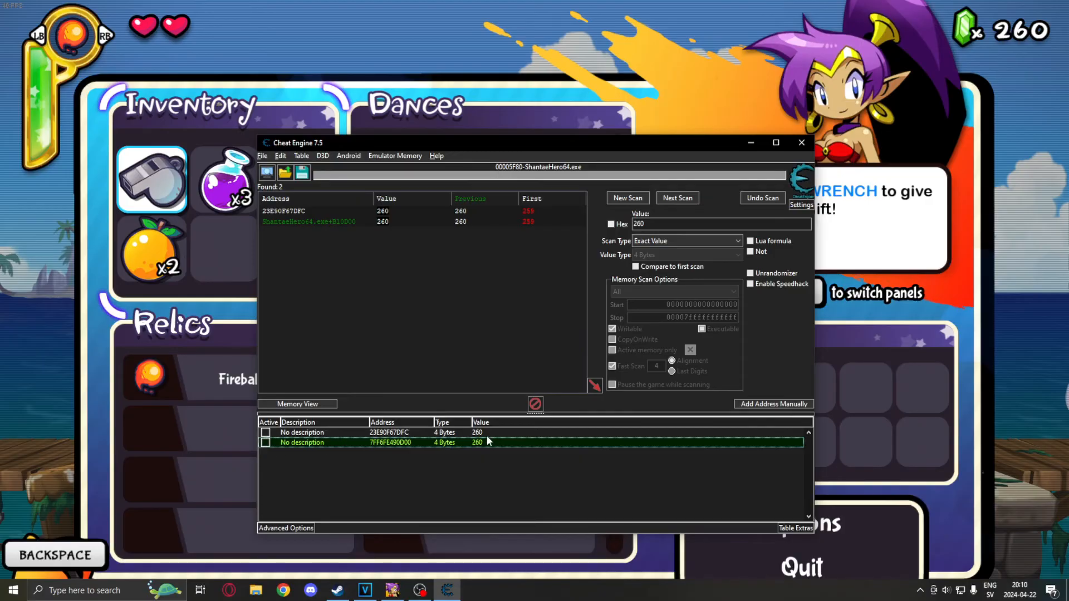
double_click(477, 443)
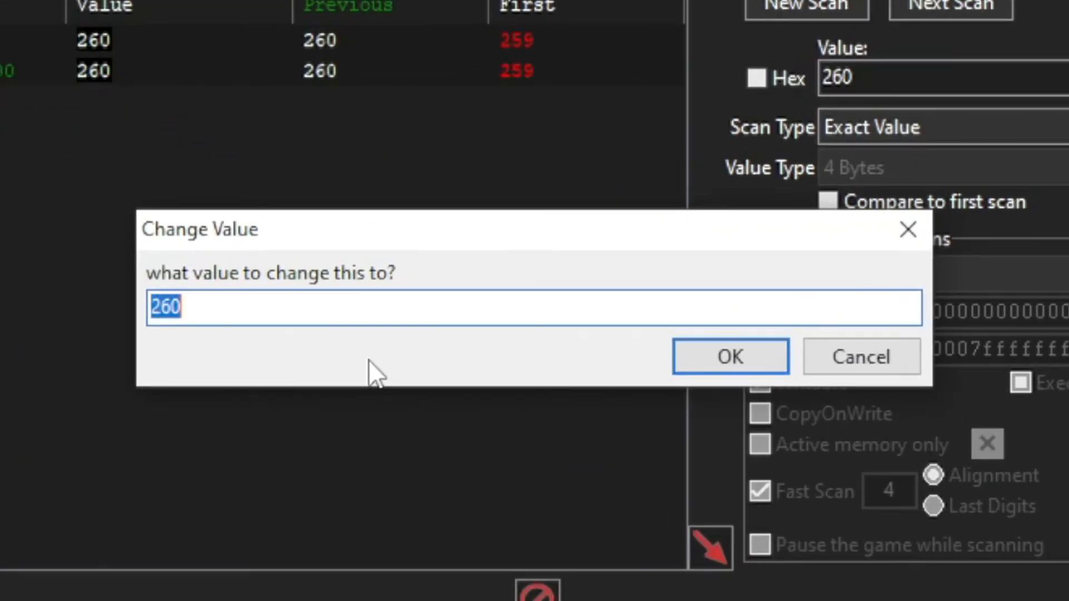
text(4)
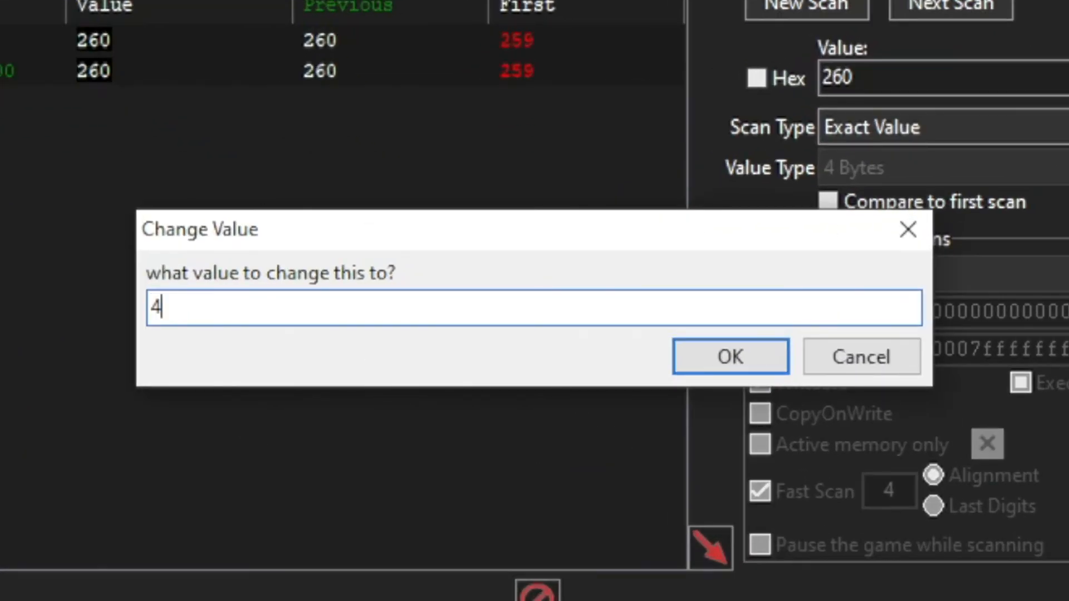
text(00)
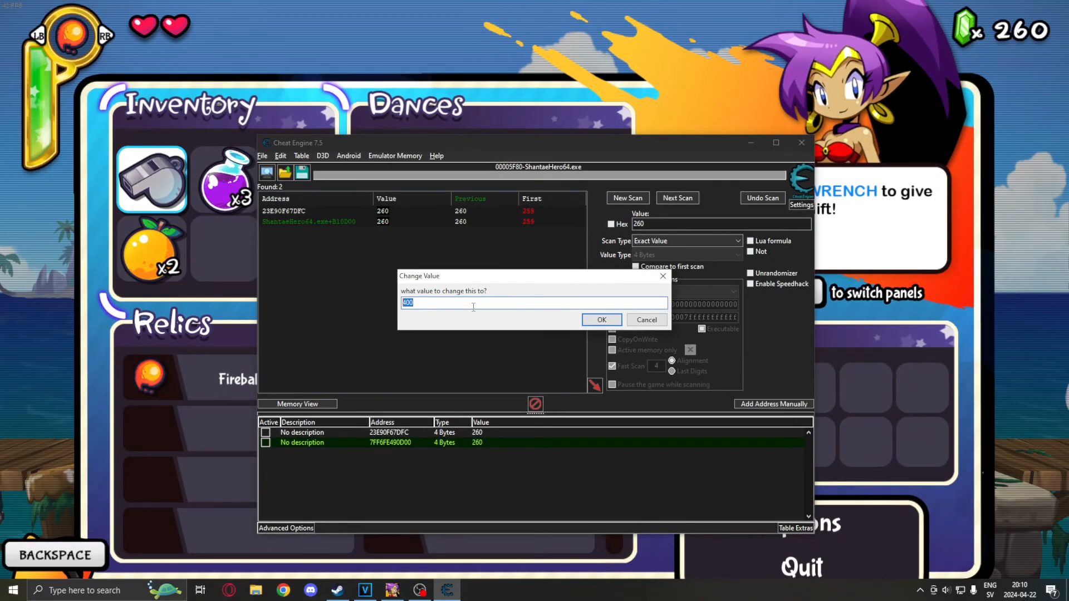
click(600, 320)
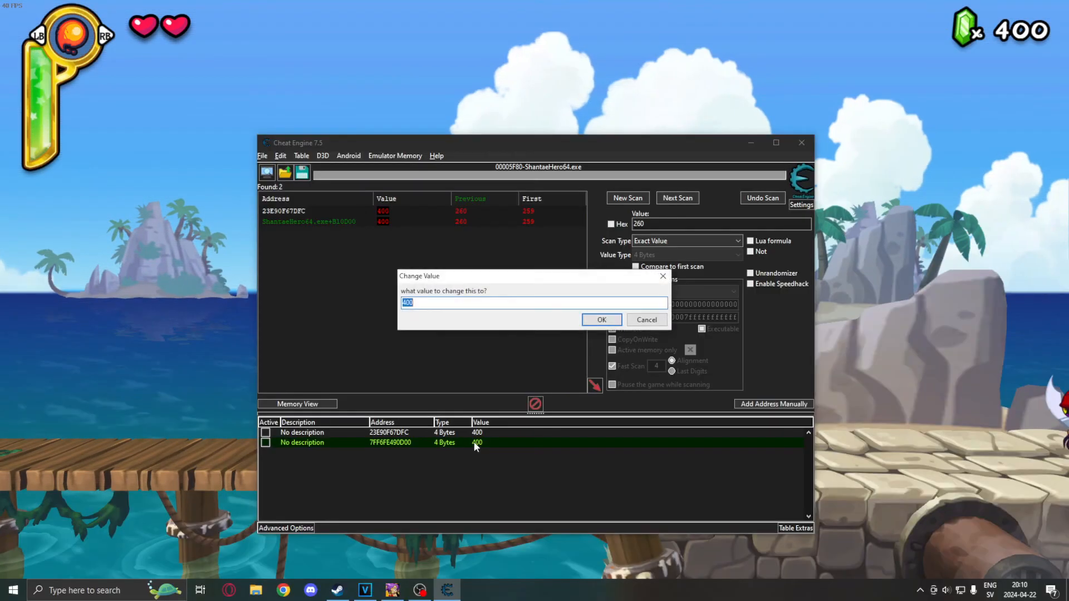
text(999)
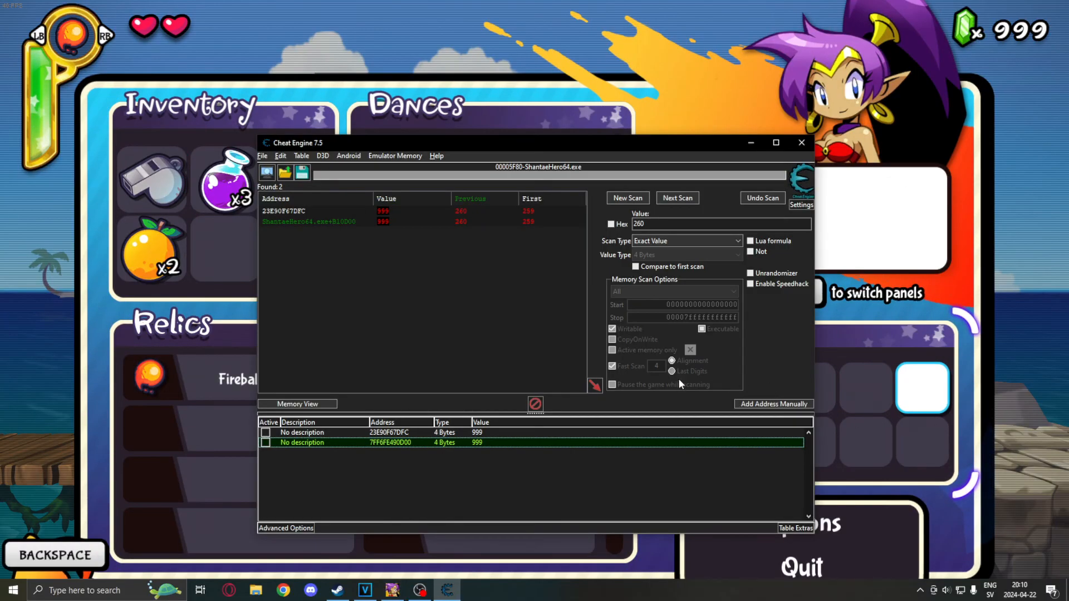
Delete the first address record and name the remaining entry GEMS.
right_click(388, 432)
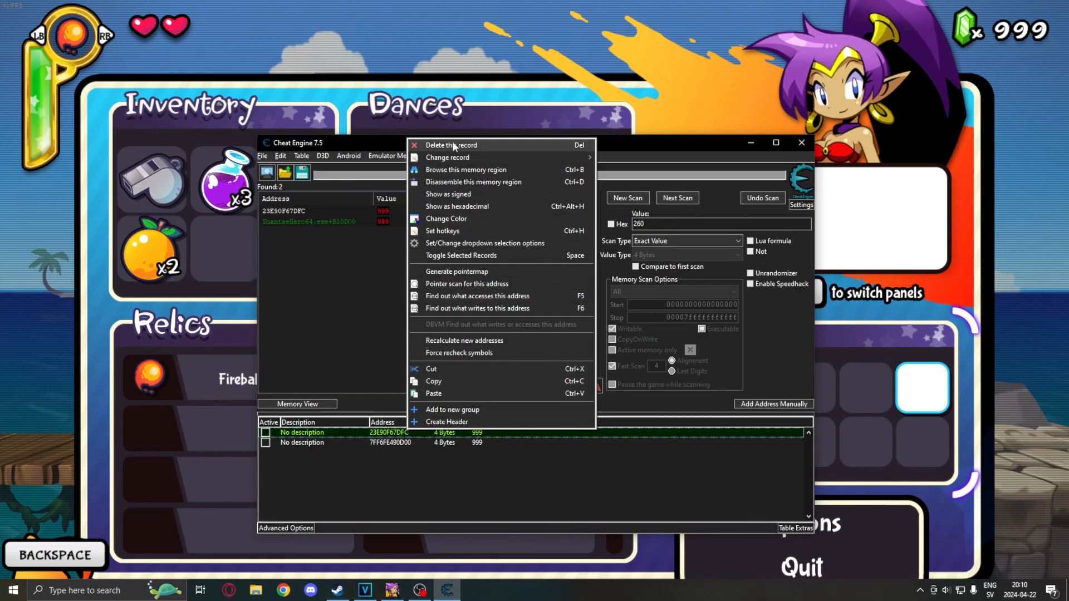
click(450, 144)
text(GEM)
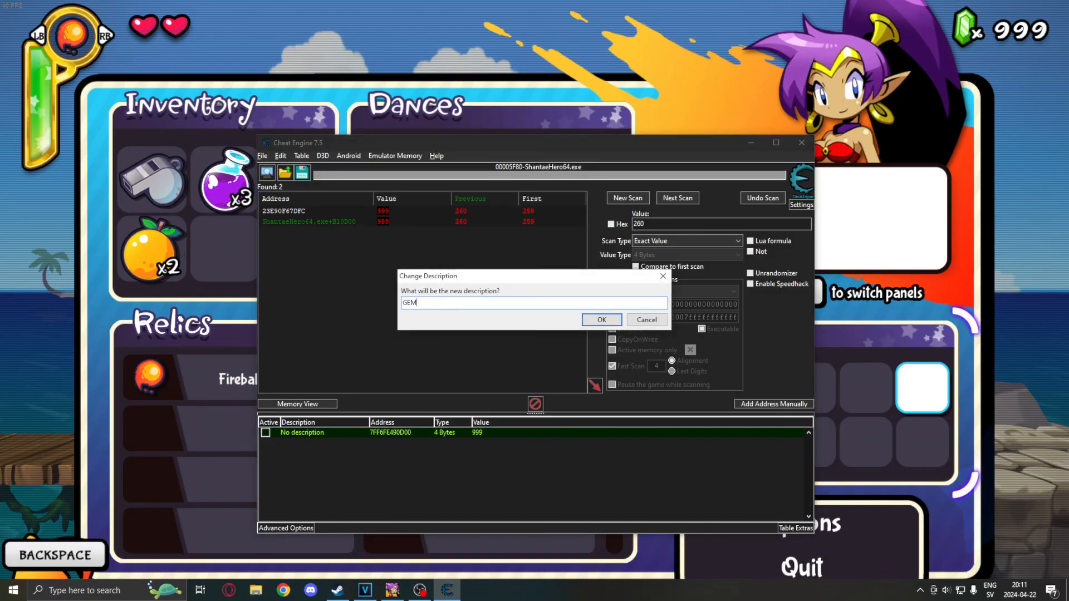
text(S)
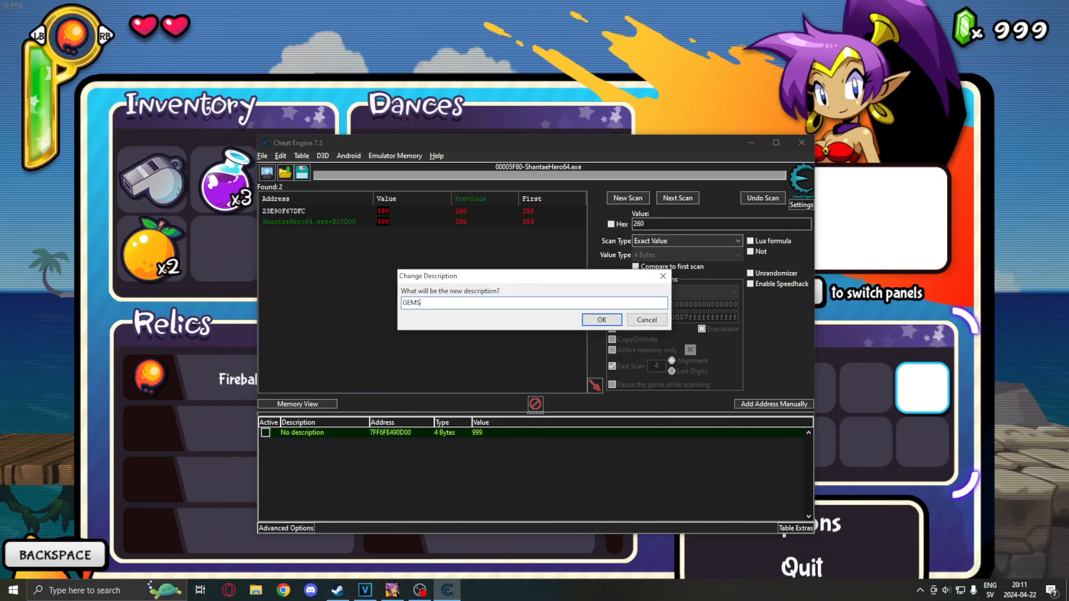
click(600, 319)
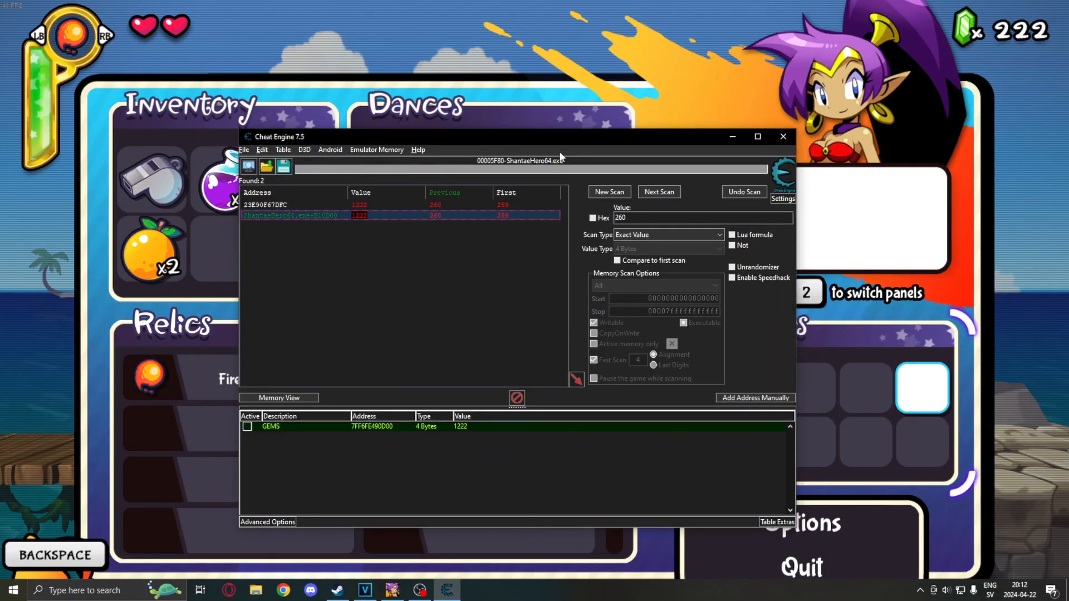
mouse_move(563, 147)
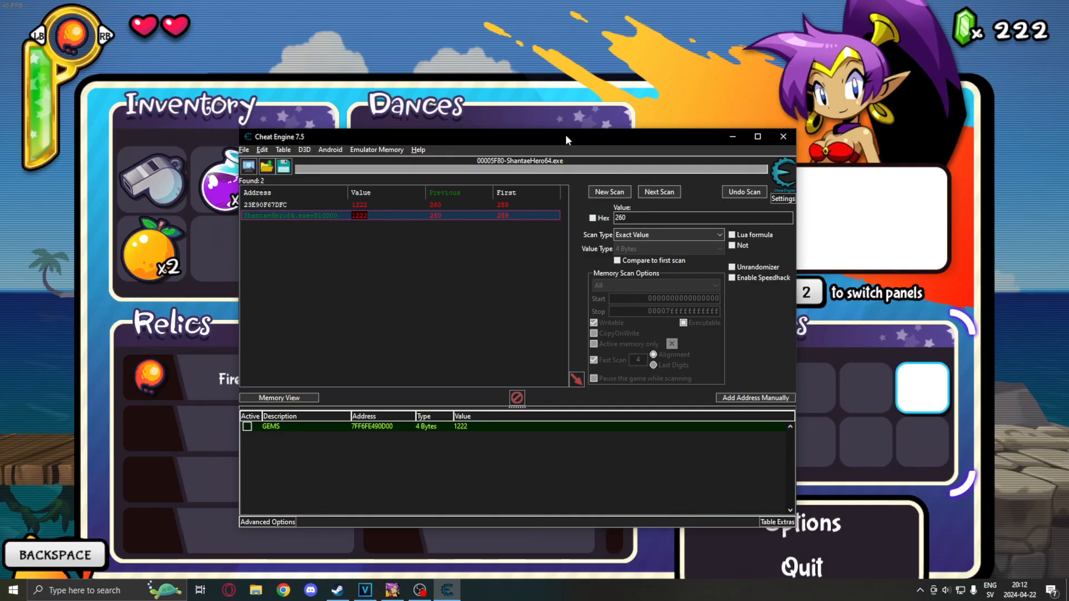
mouse_move(559, 164)
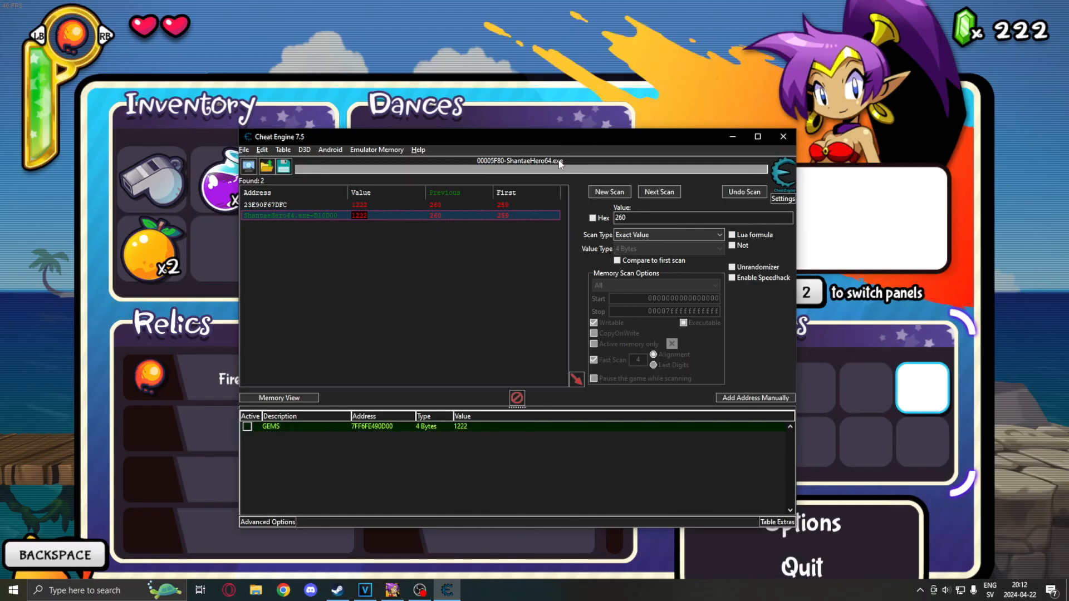